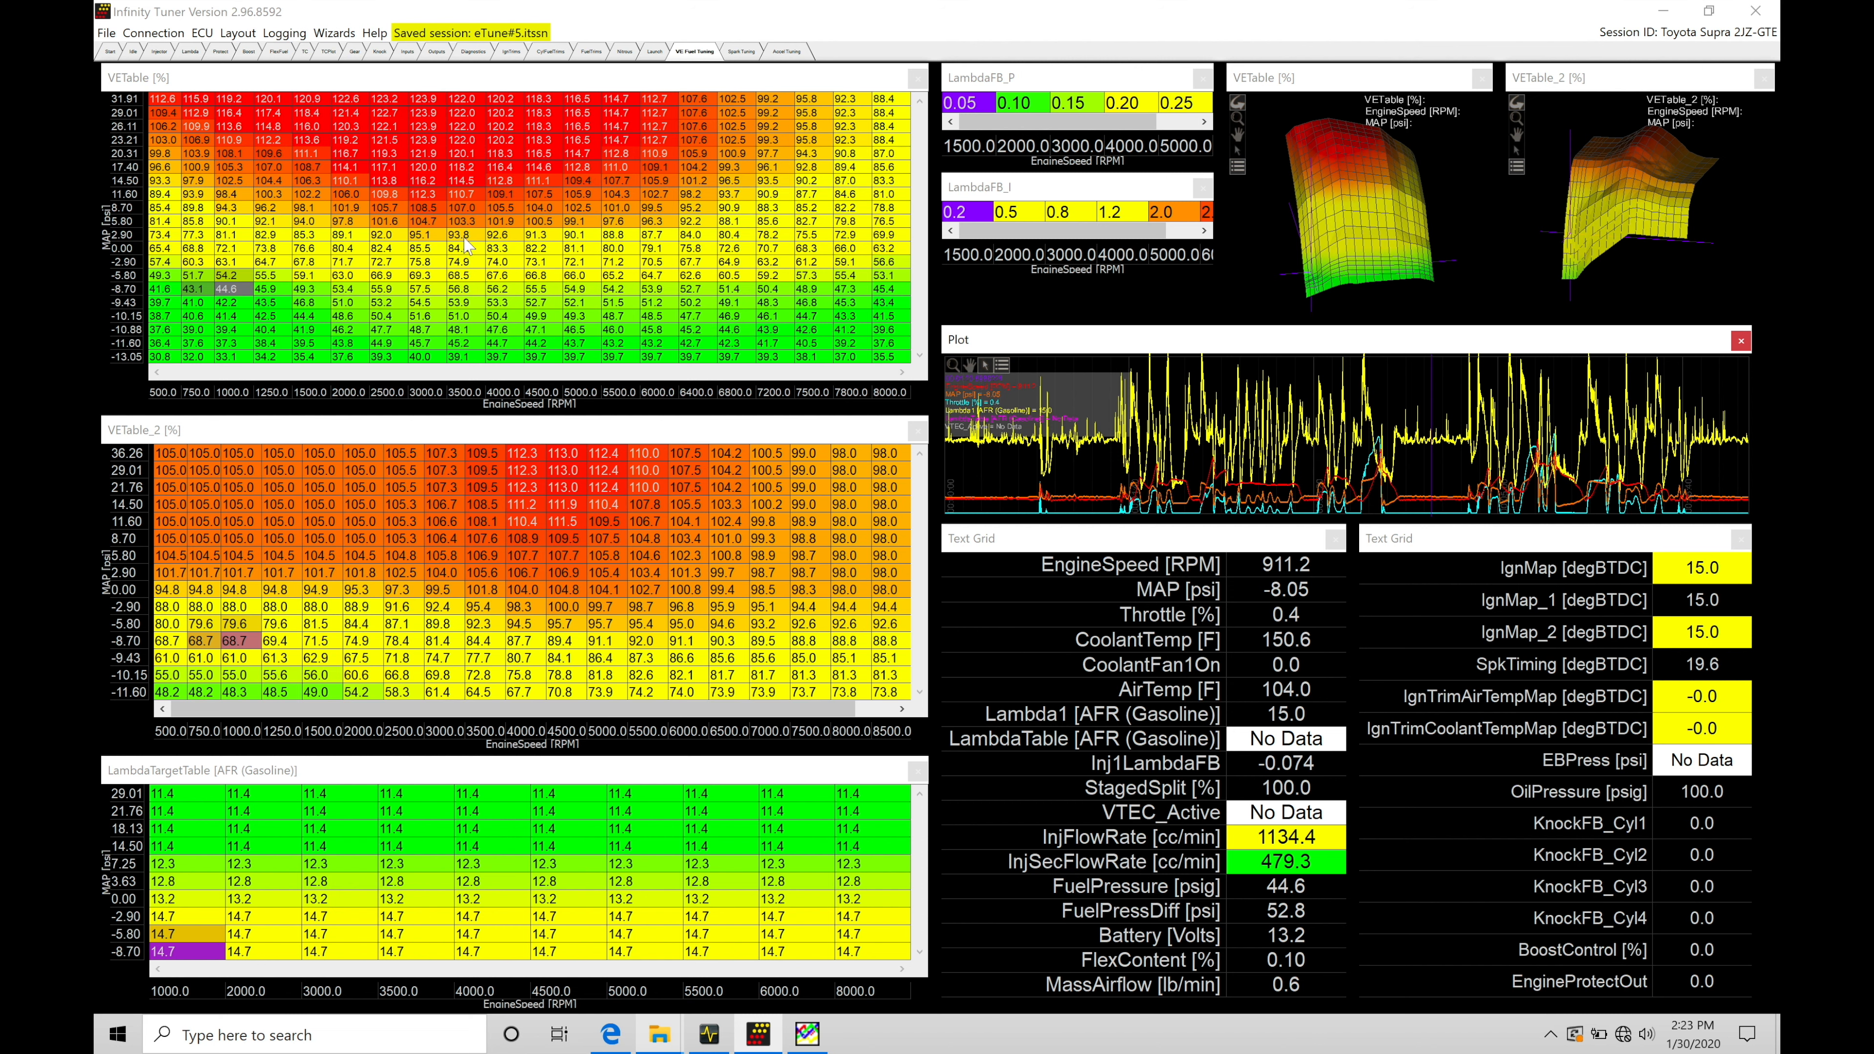
{"action": "mouse_move", "coordinate": [532, 154]}
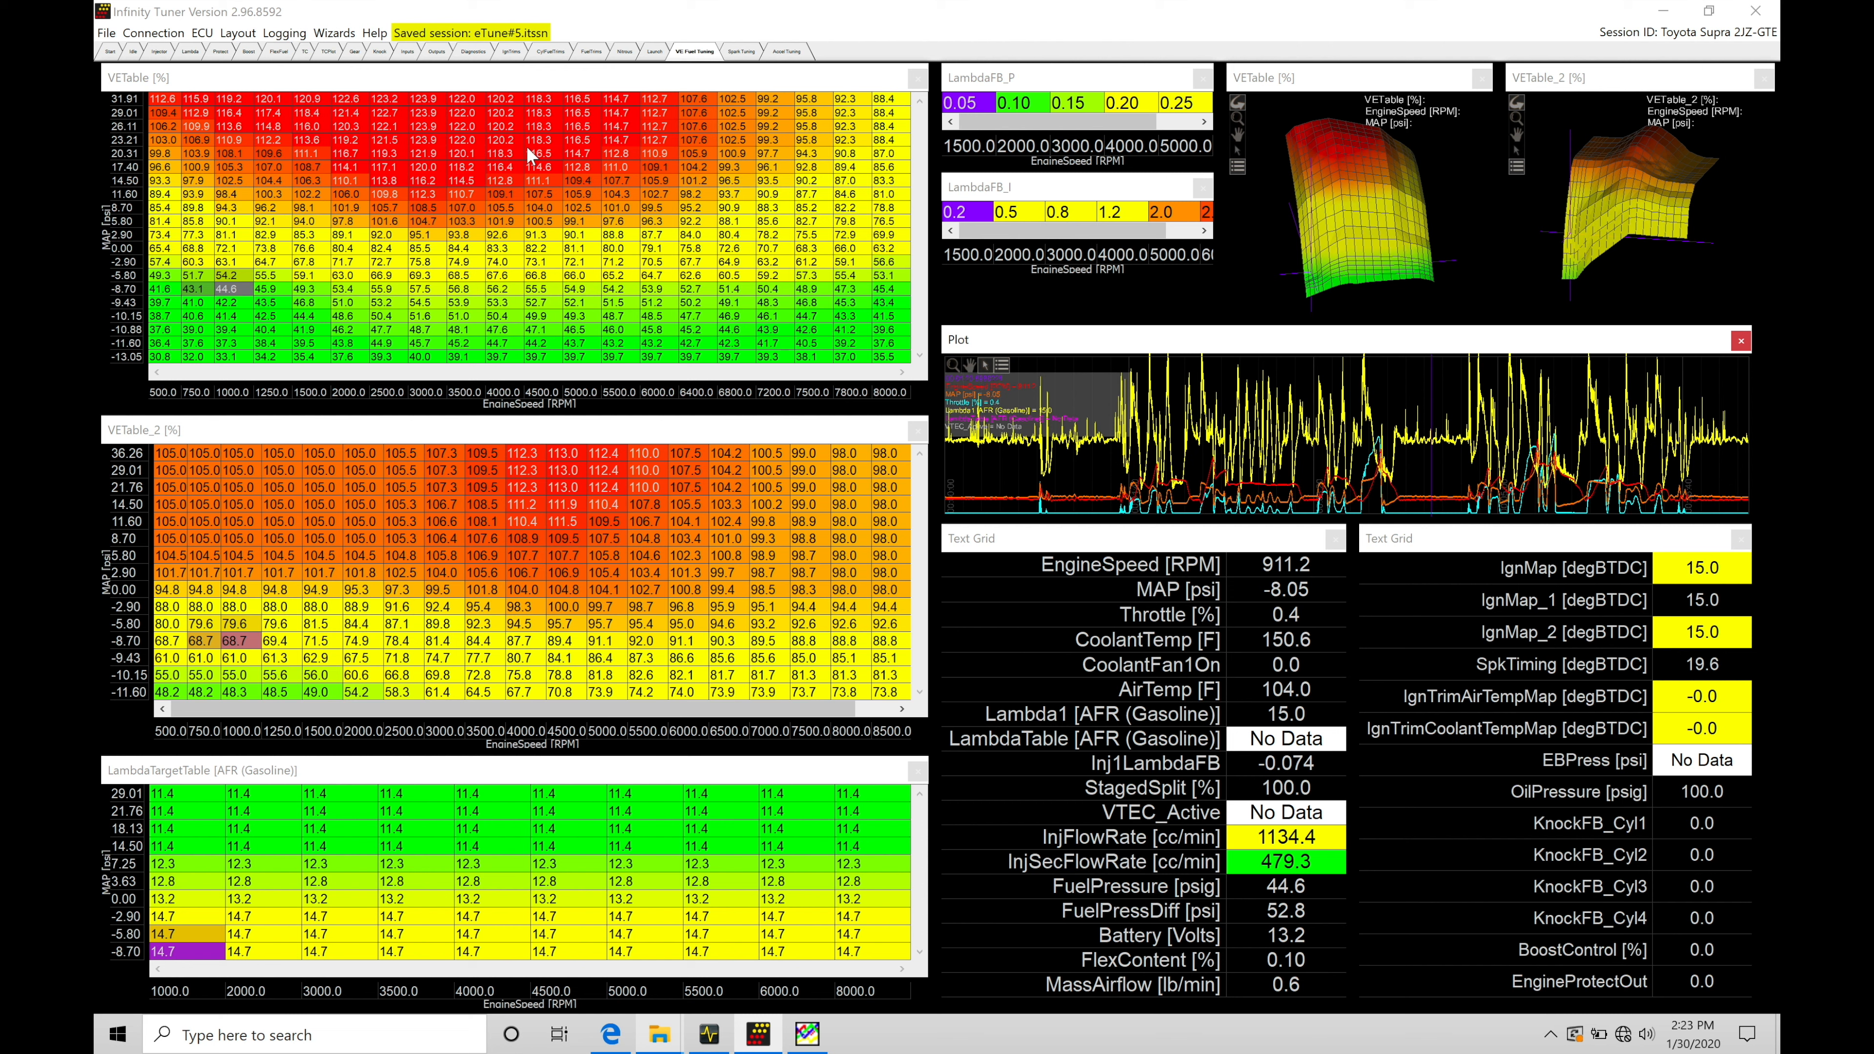
{"action": "mouse_move", "coordinate": [529, 262]}
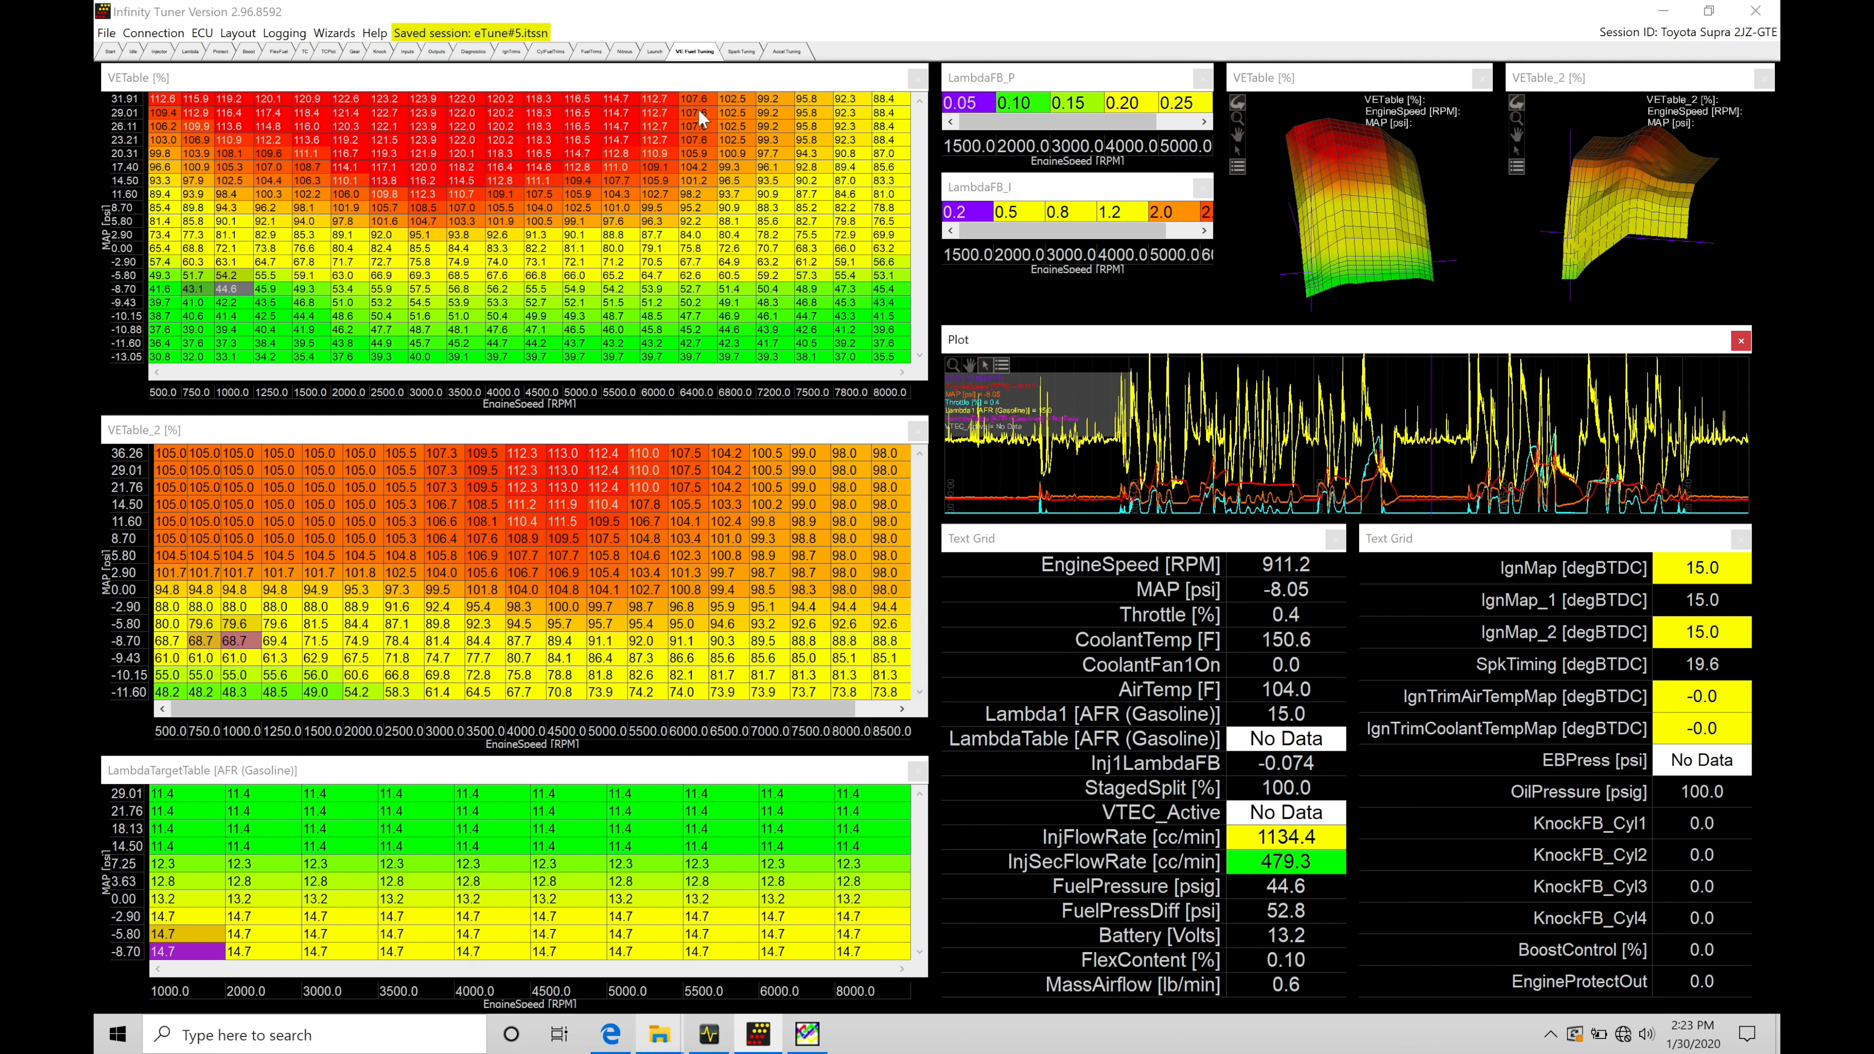
{"action": "mouse_move", "coordinate": [463, 537]}
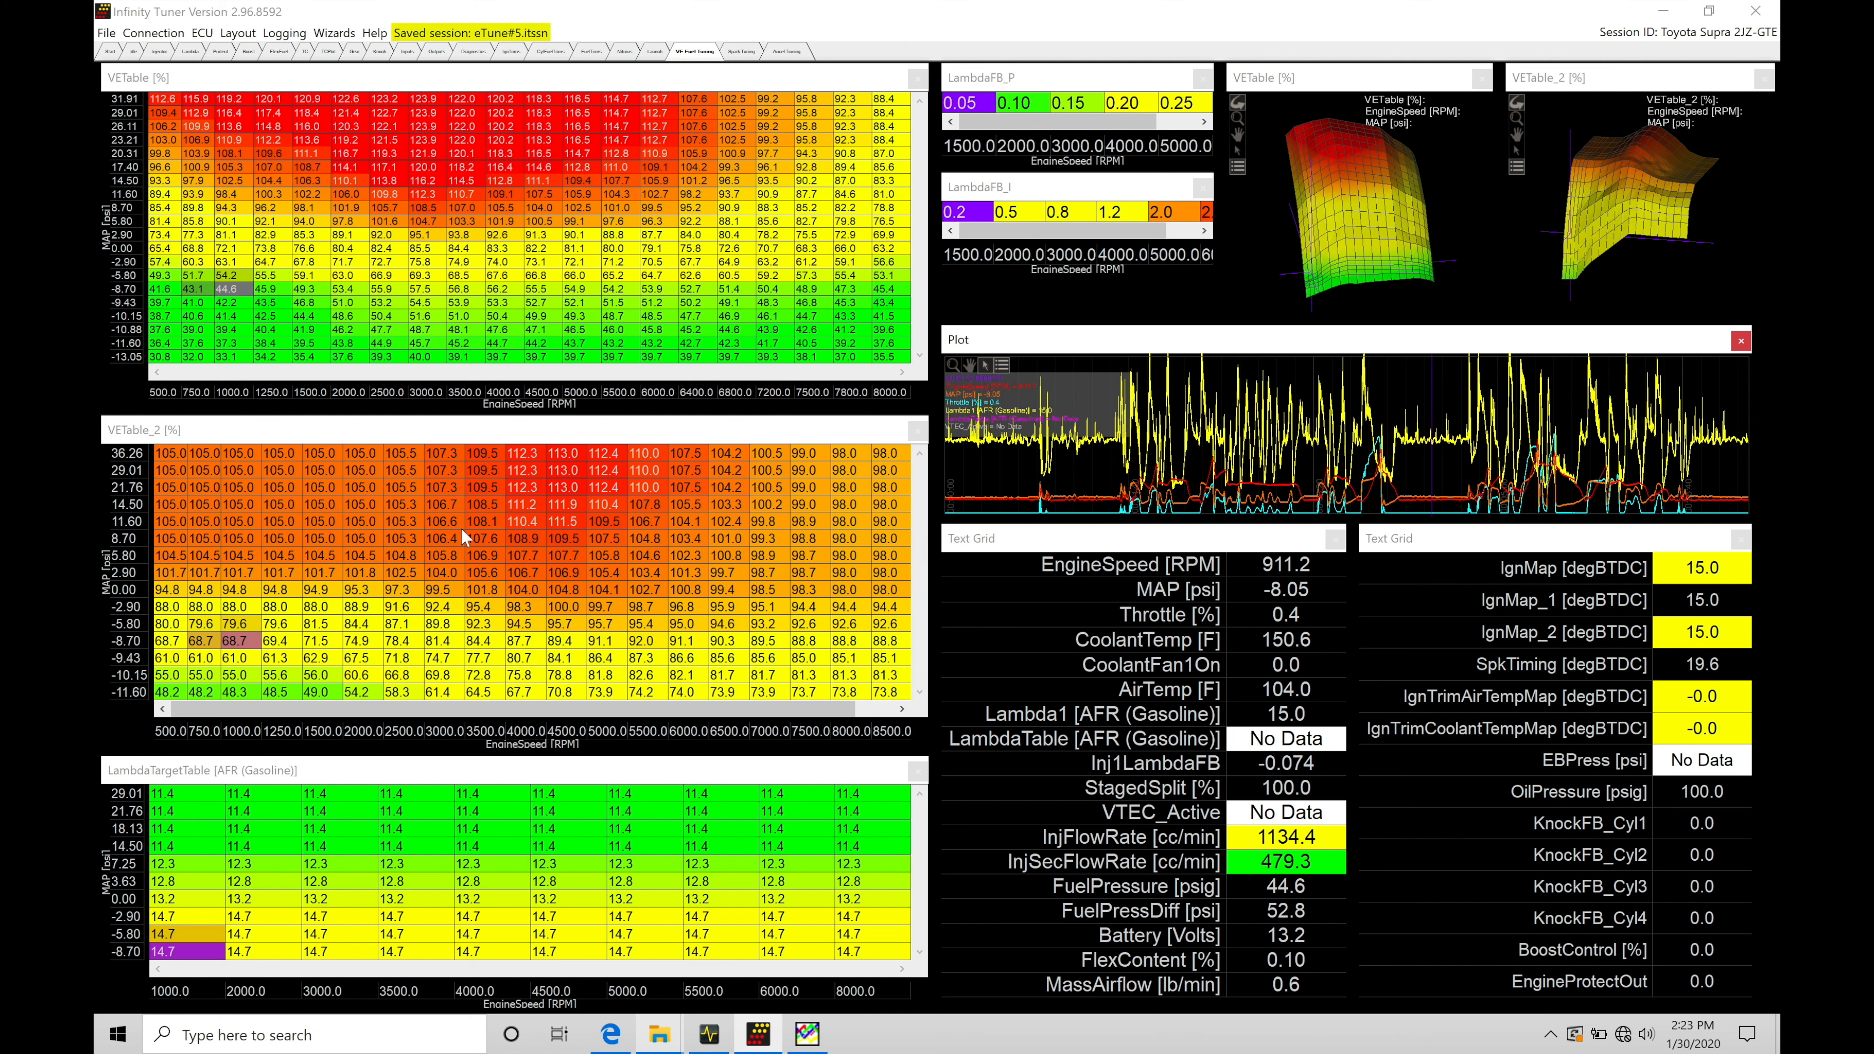
{"action": "mouse_move", "coordinate": [568, 883]}
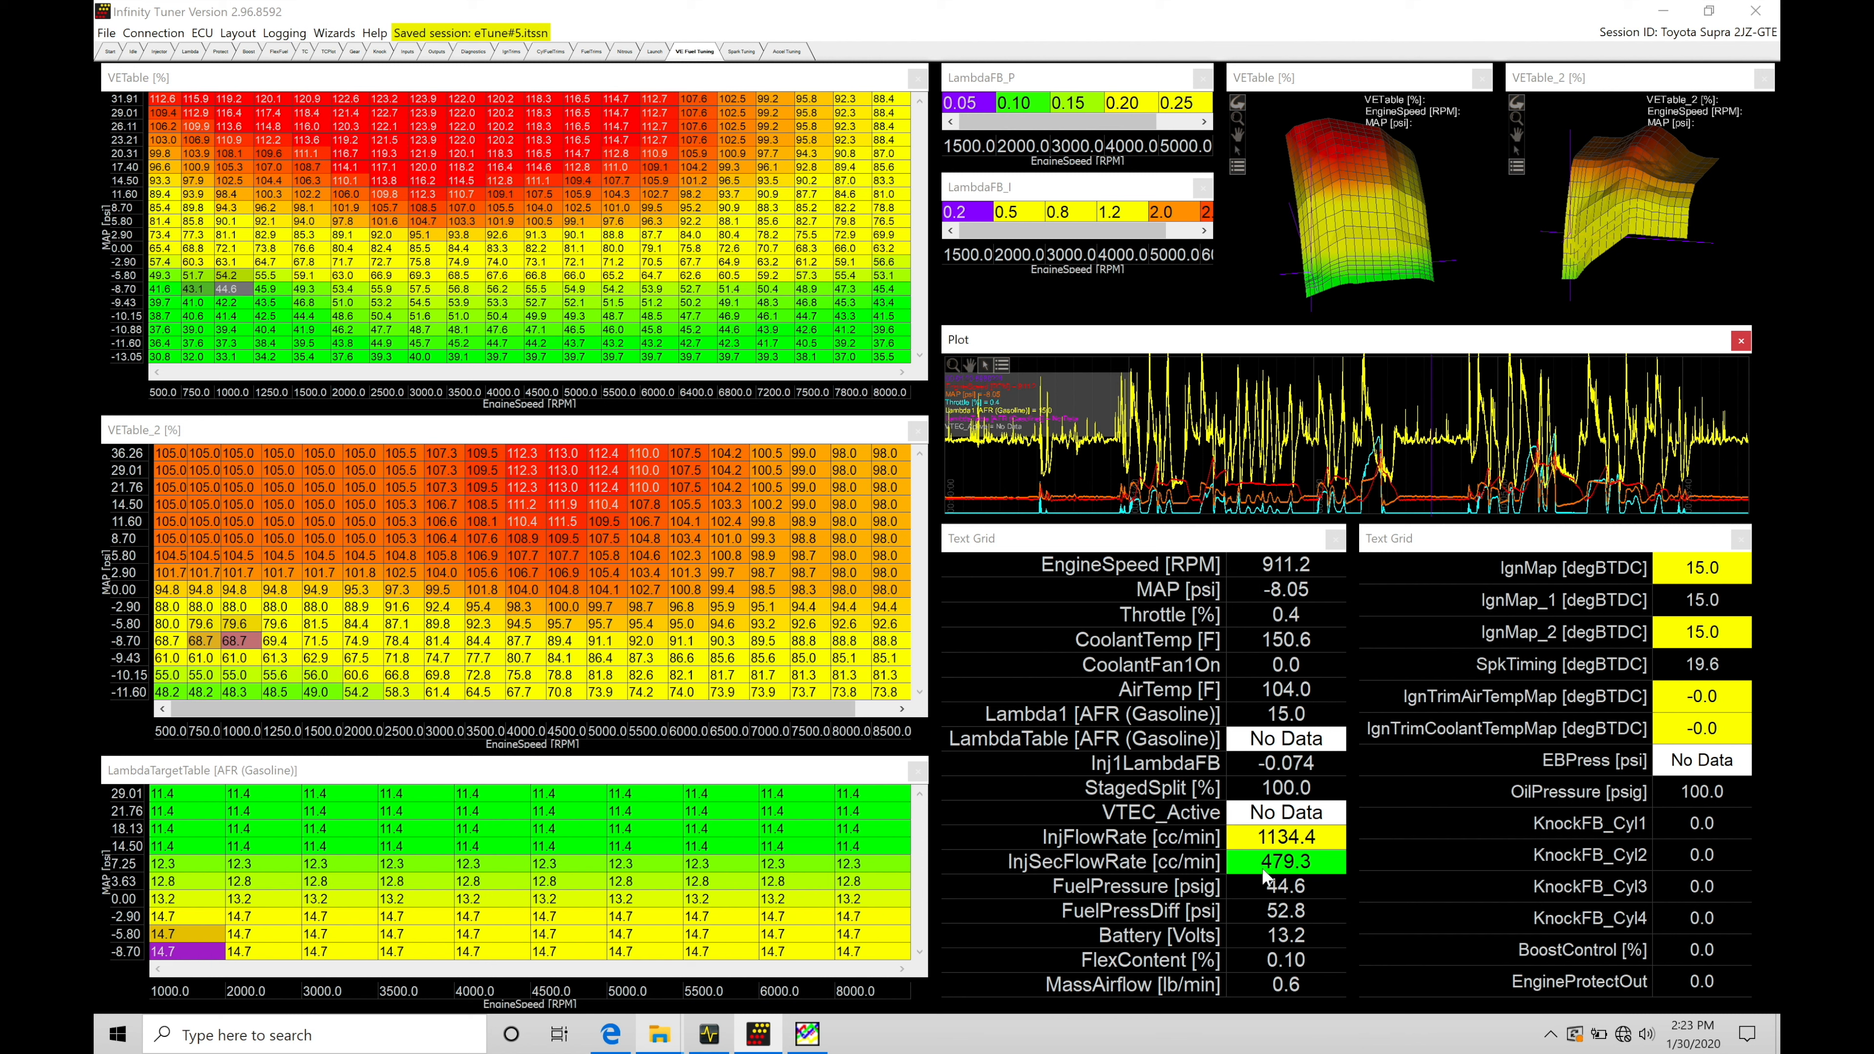
{"action": "mouse_move", "coordinate": [1256, 473]}
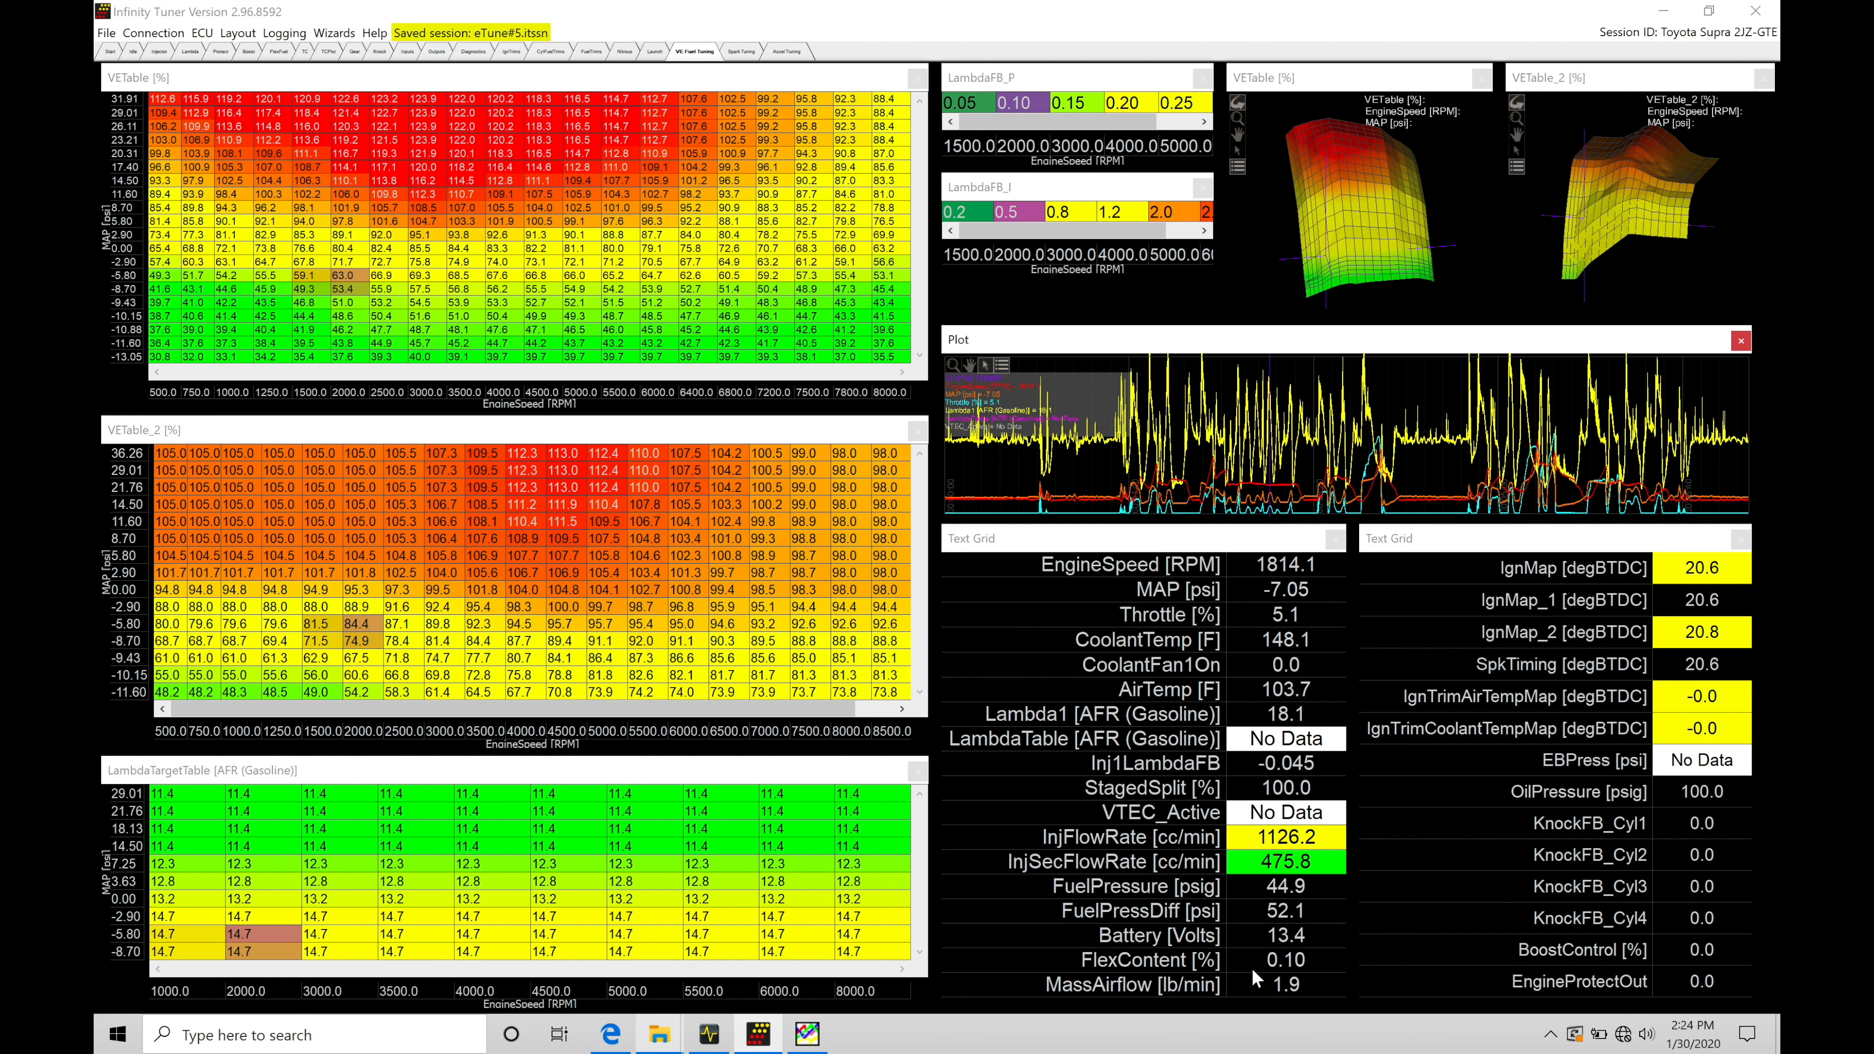
{"action": "mouse_move", "coordinate": [1499, 868]}
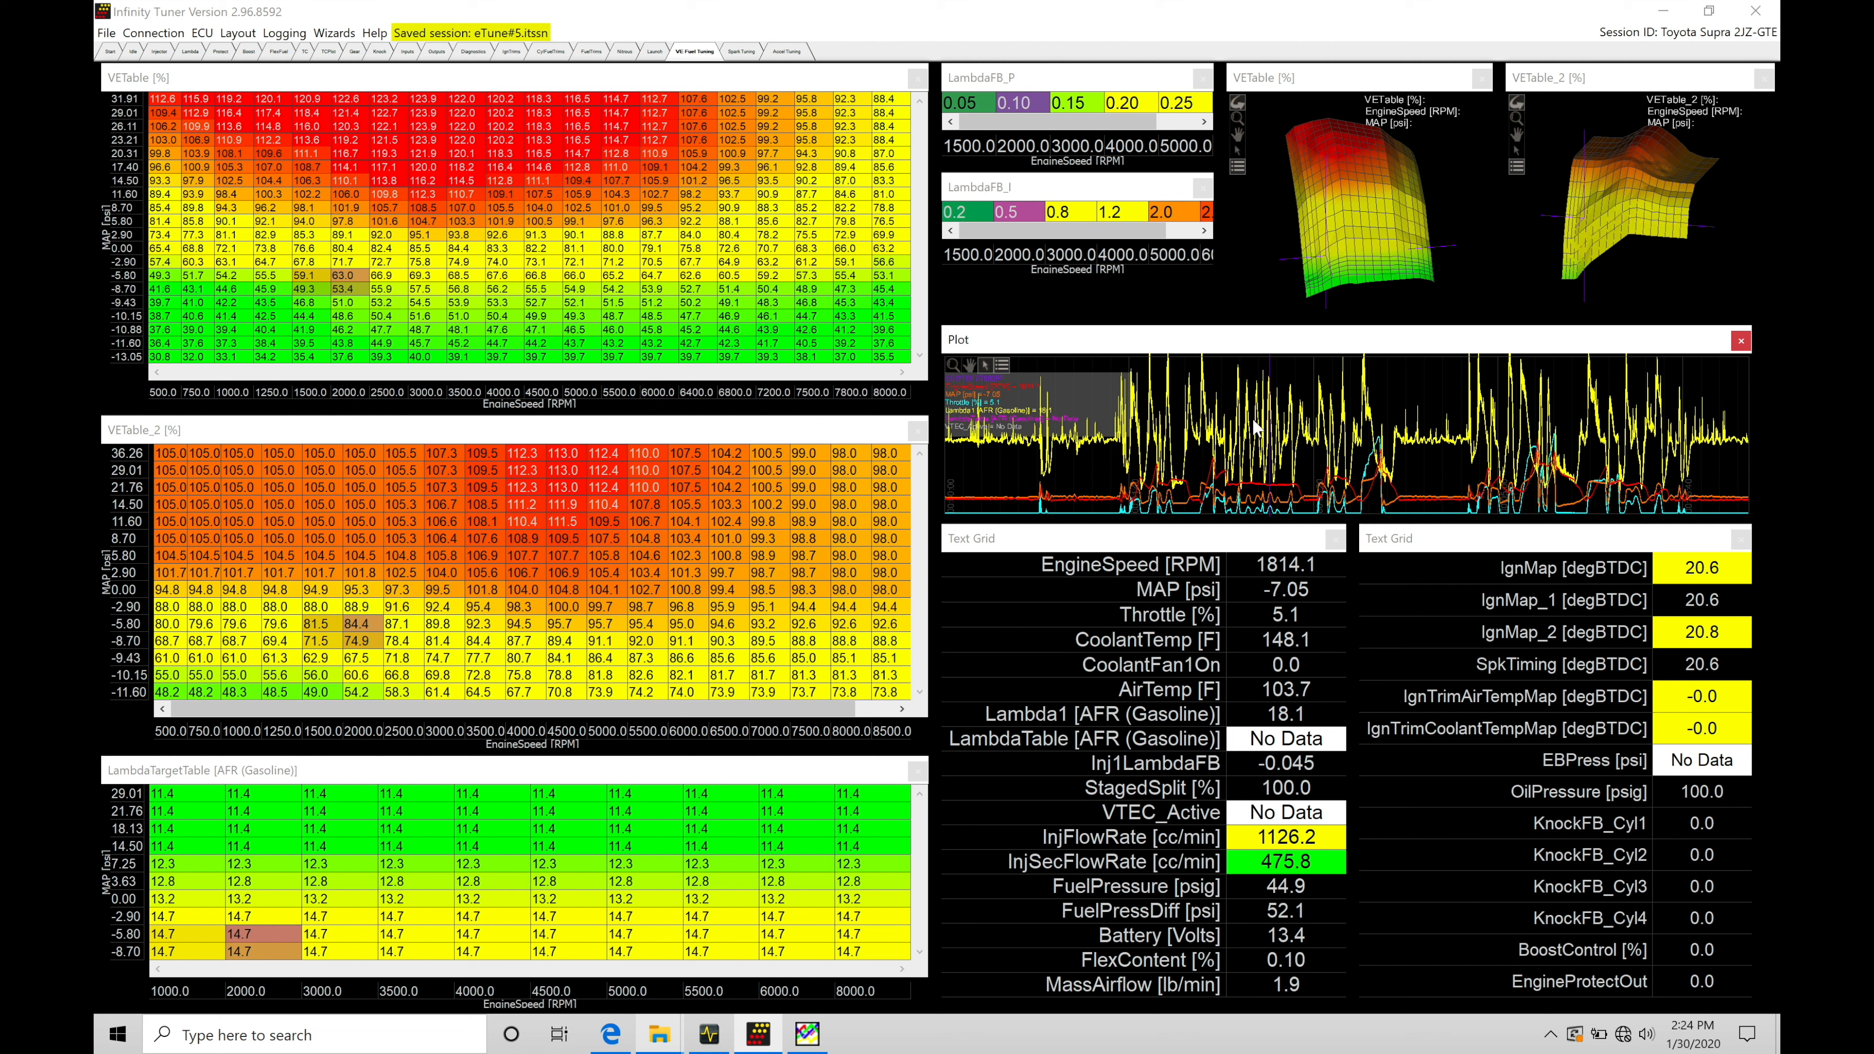
{"action": "mouse_move", "coordinate": [1414, 467]}
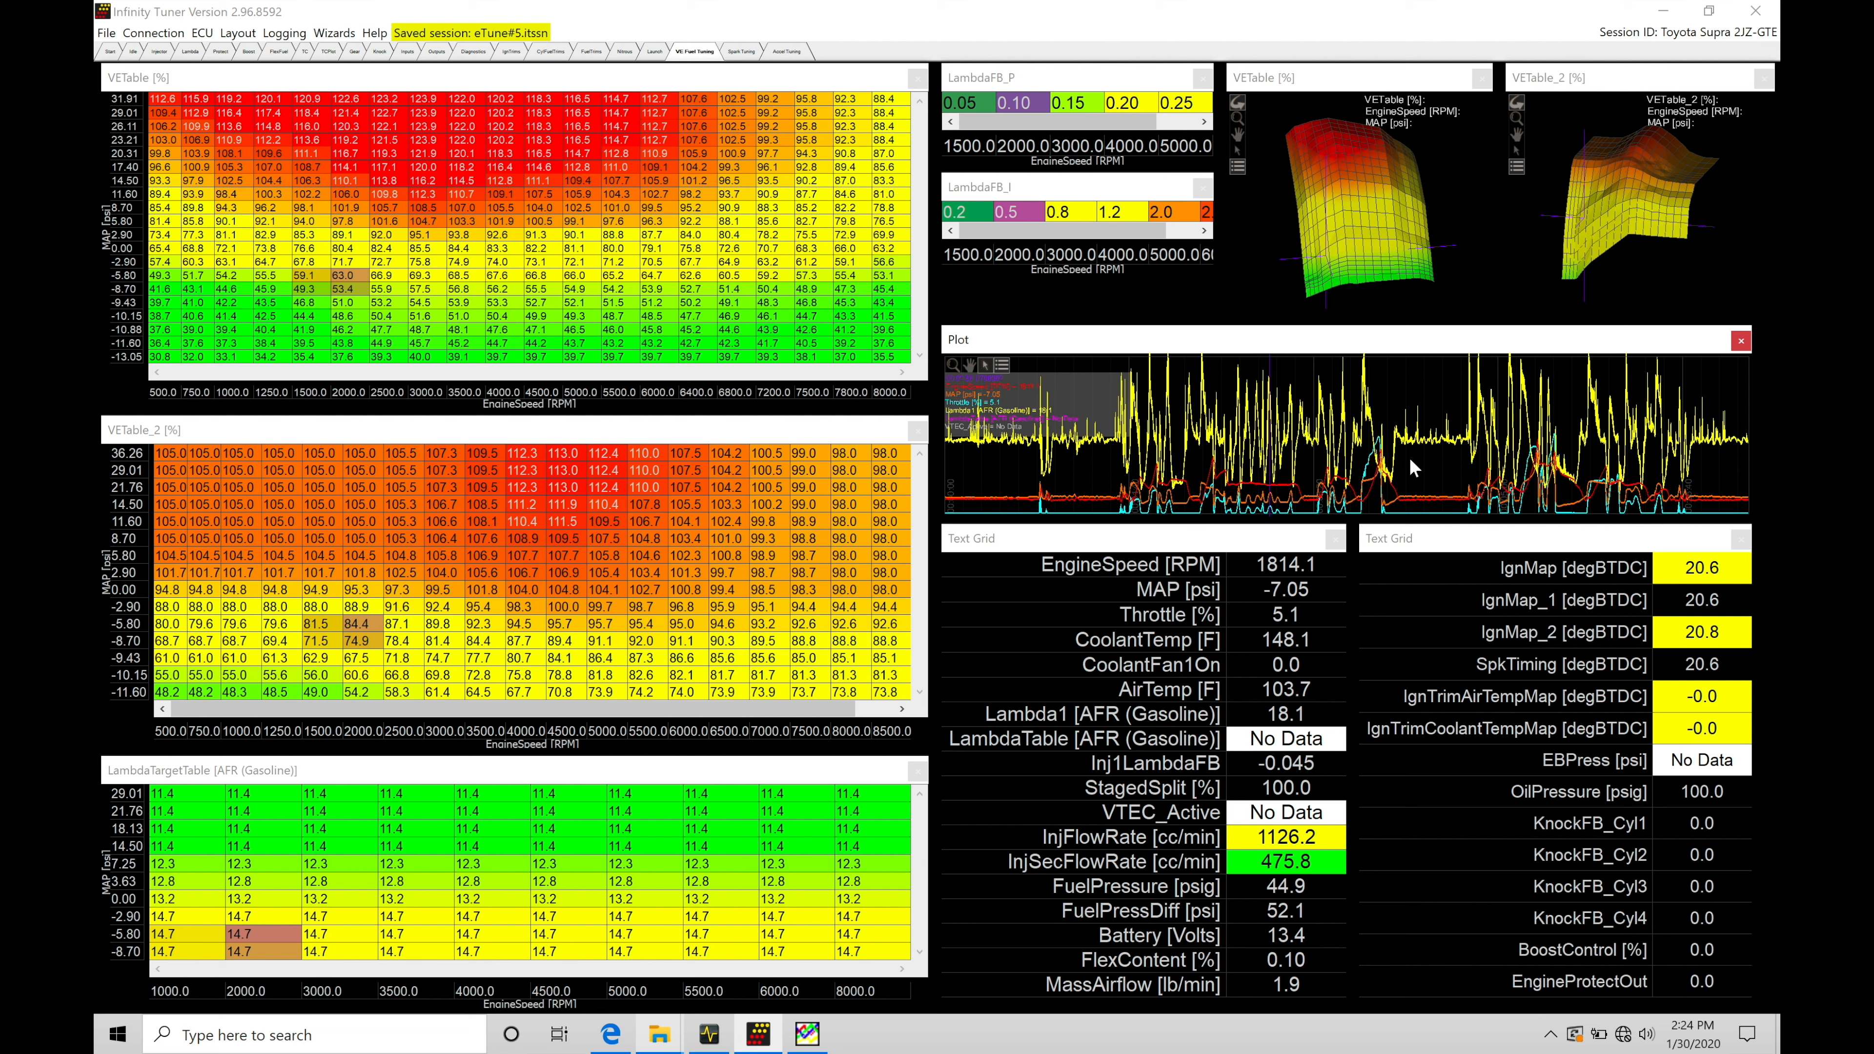
{"action": "mouse_move", "coordinate": [1318, 478]}
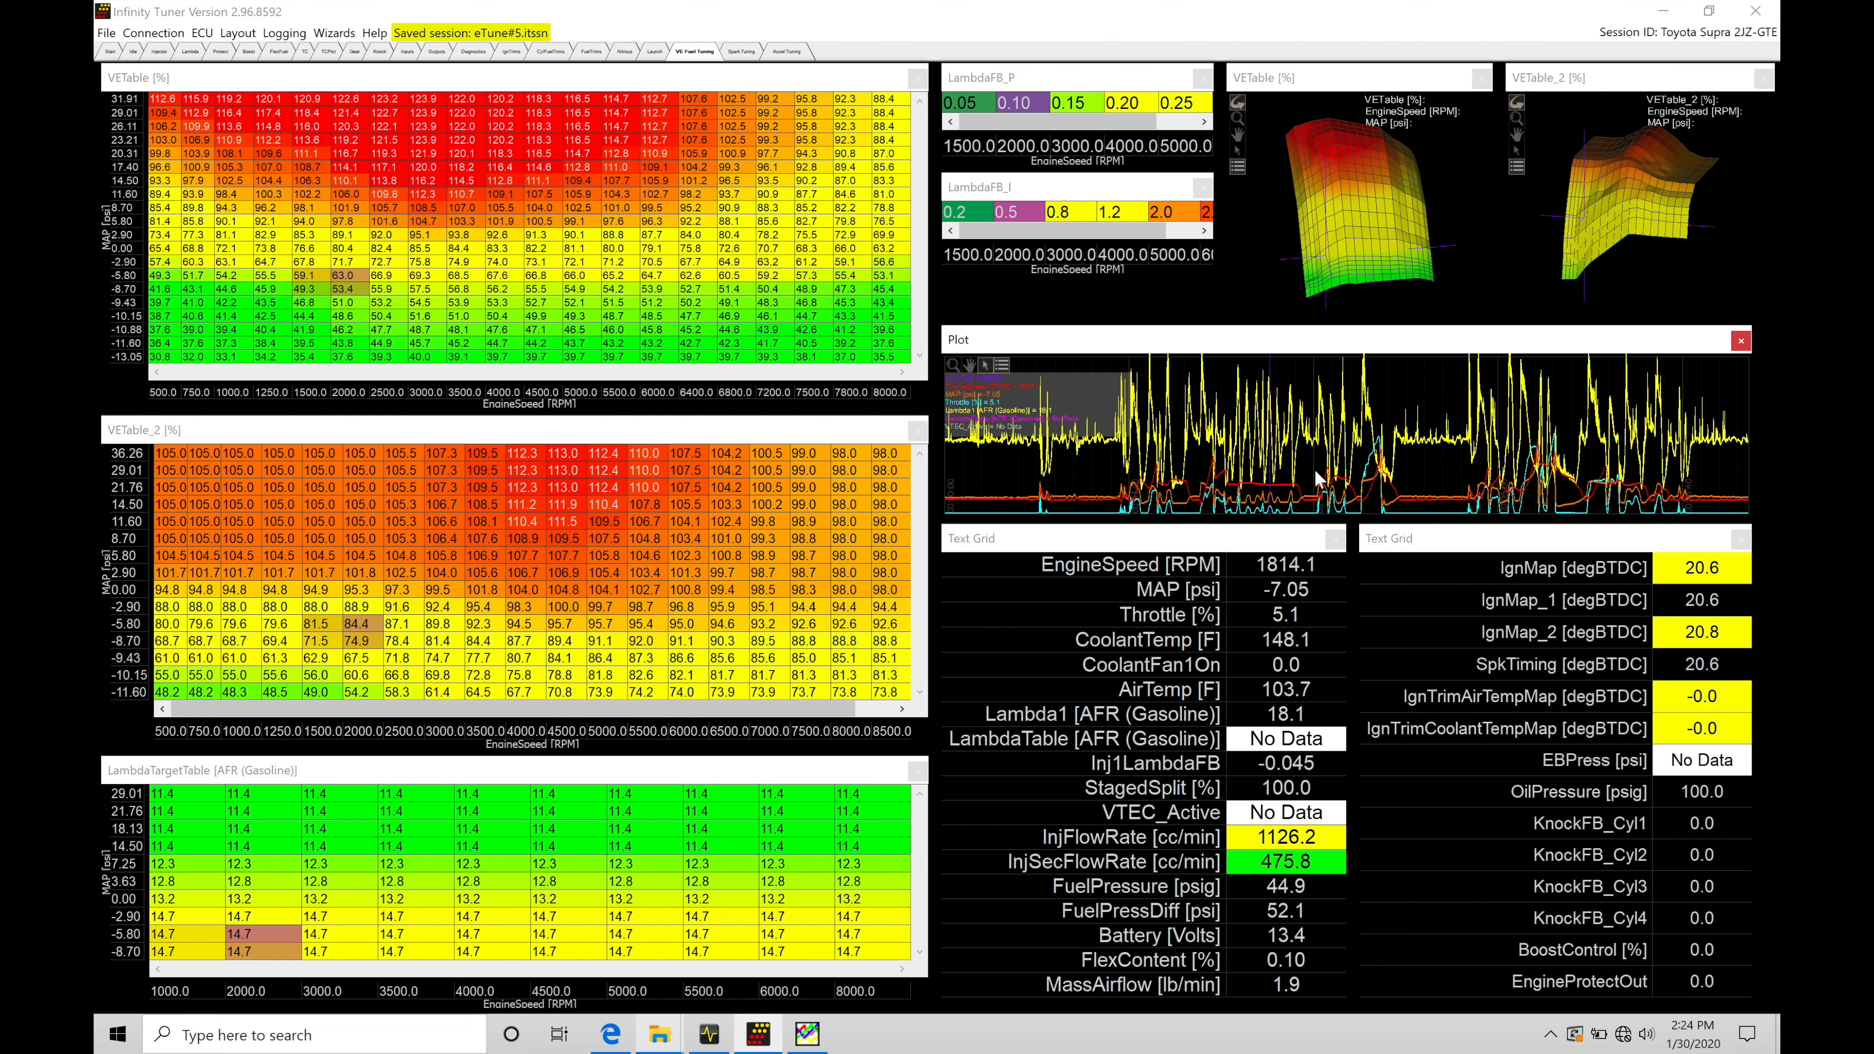
{"action": "mouse_move", "coordinate": [1249, 454]}
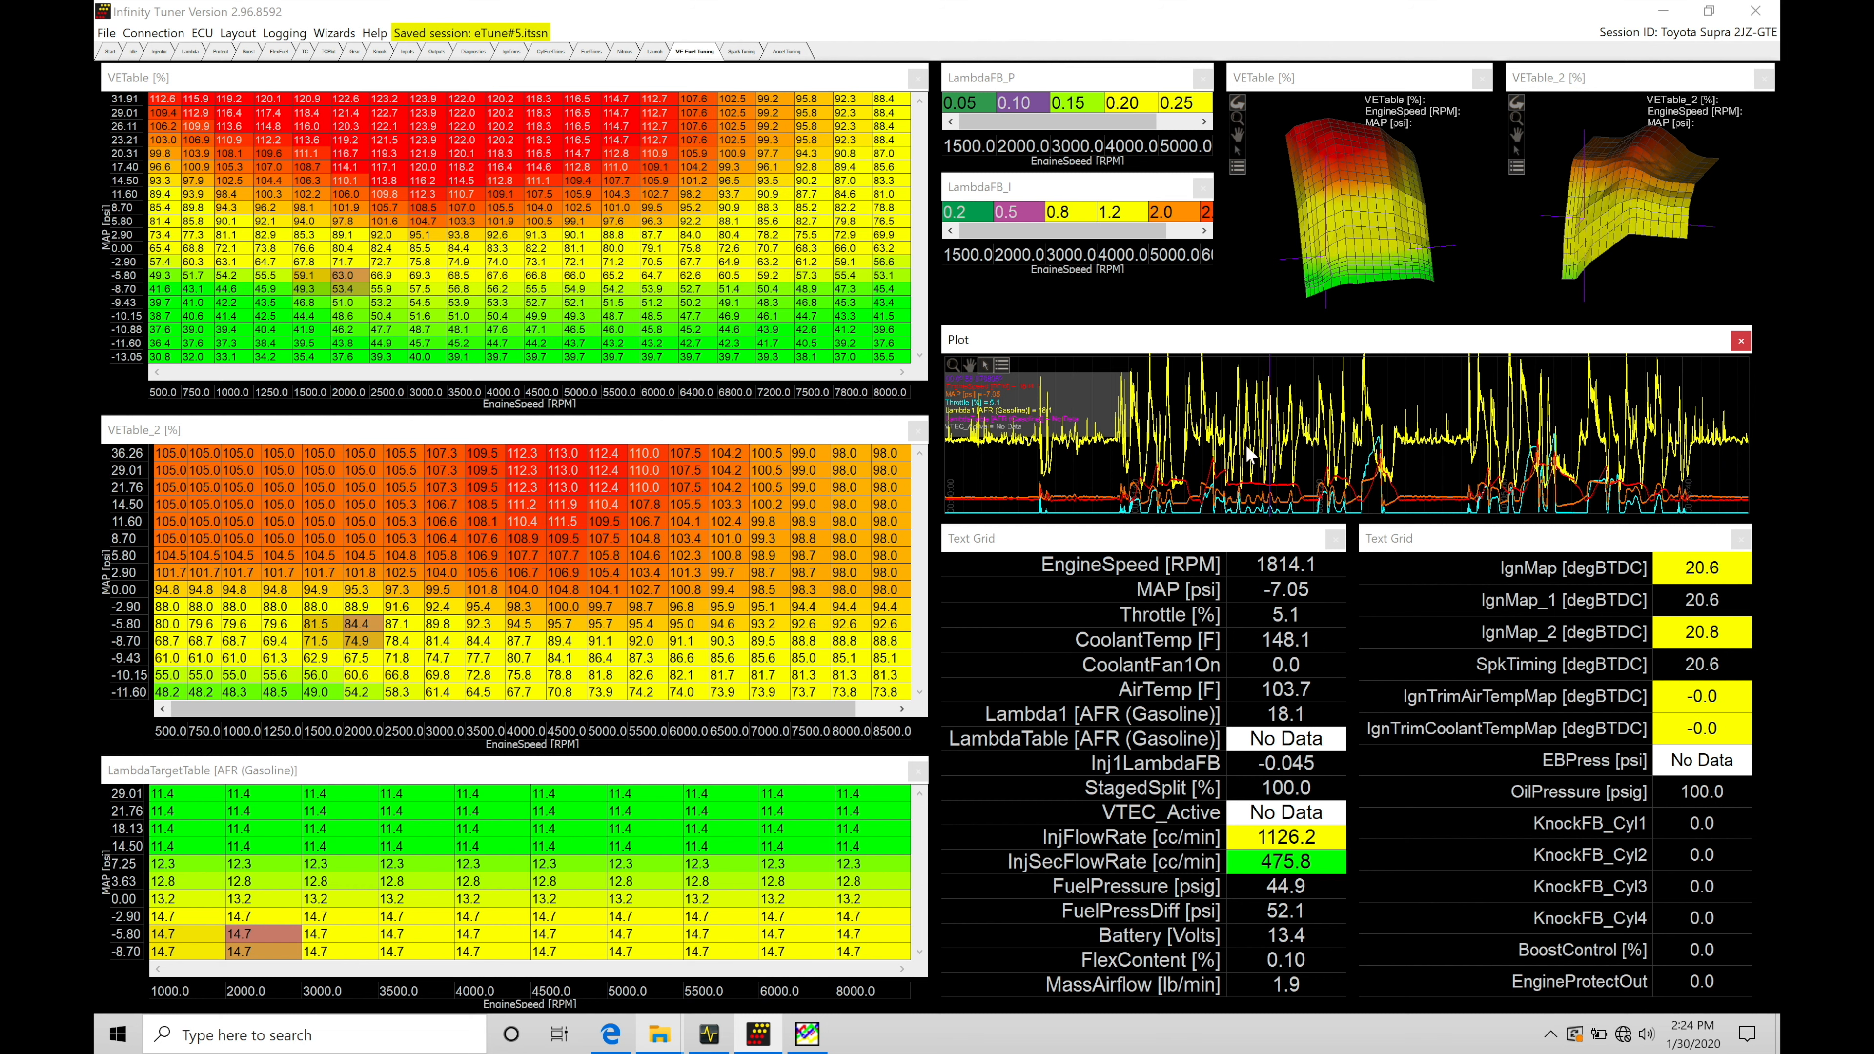
{"action": "mouse_move", "coordinate": [1268, 783]}
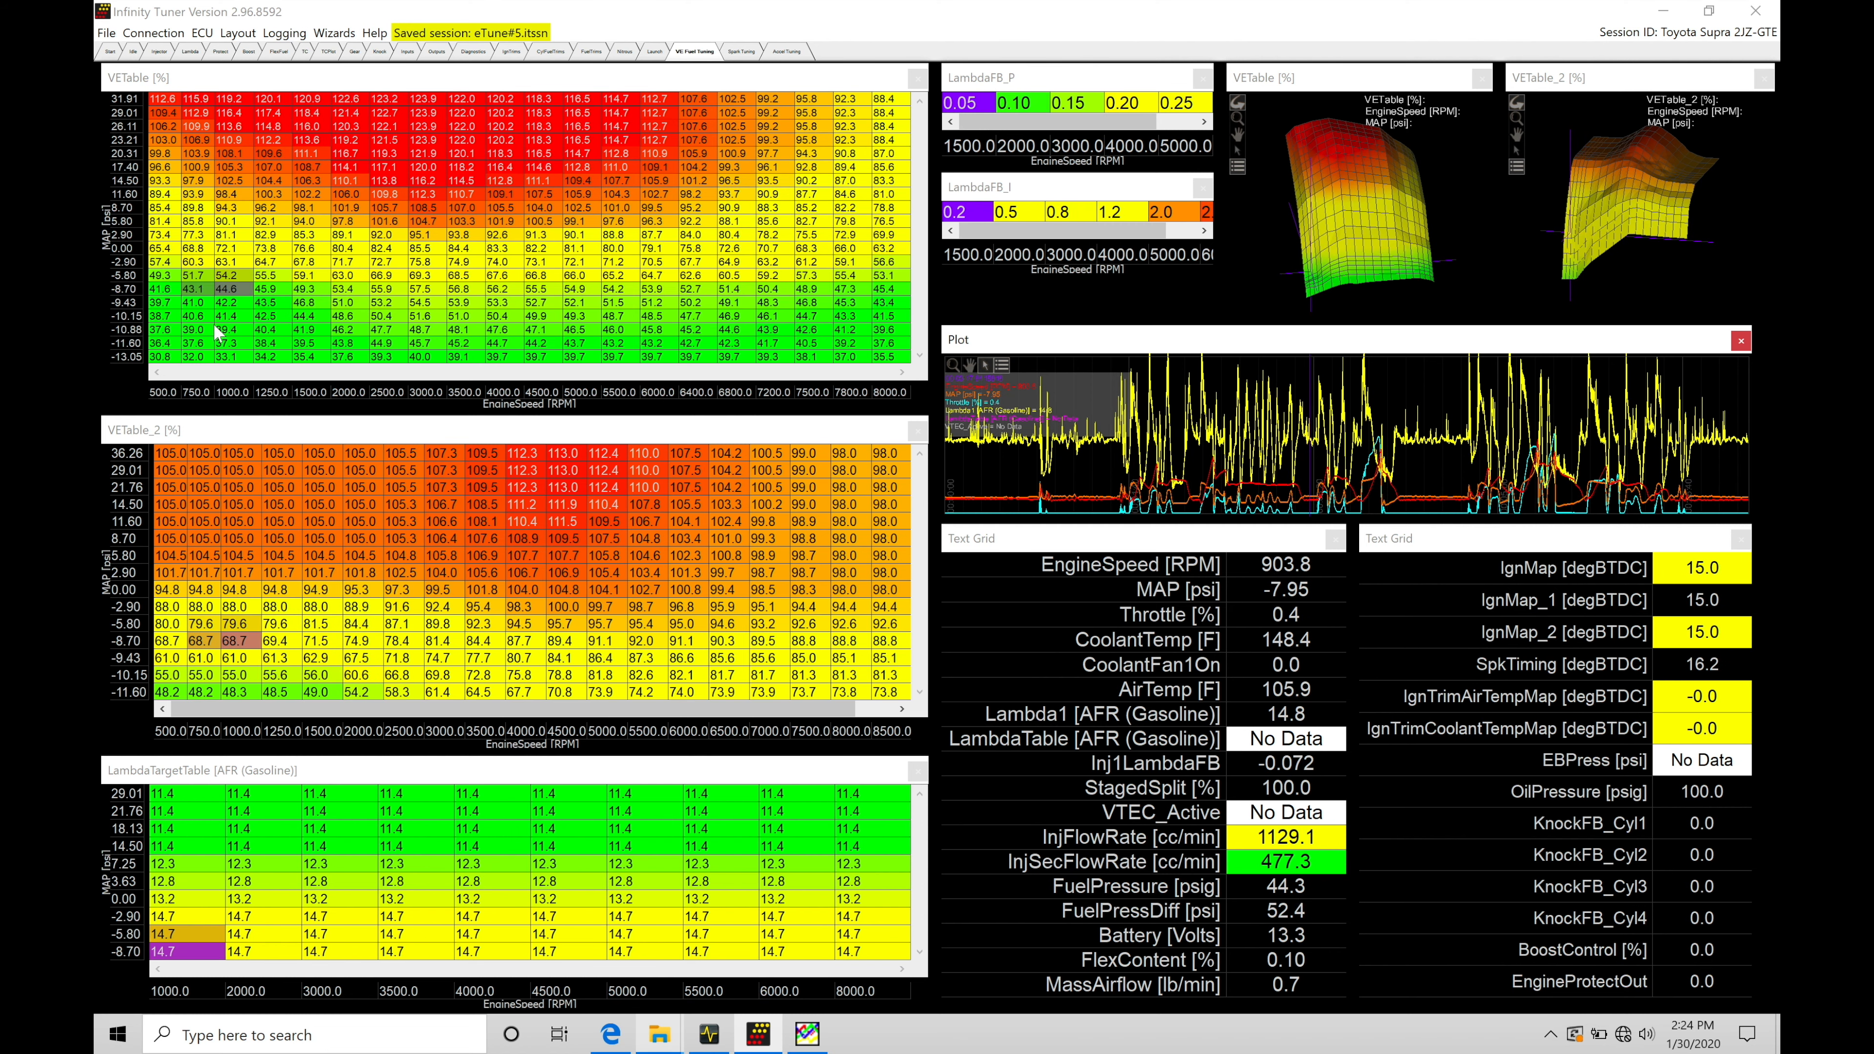
{"action": "mouse_move", "coordinate": [990, 645]}
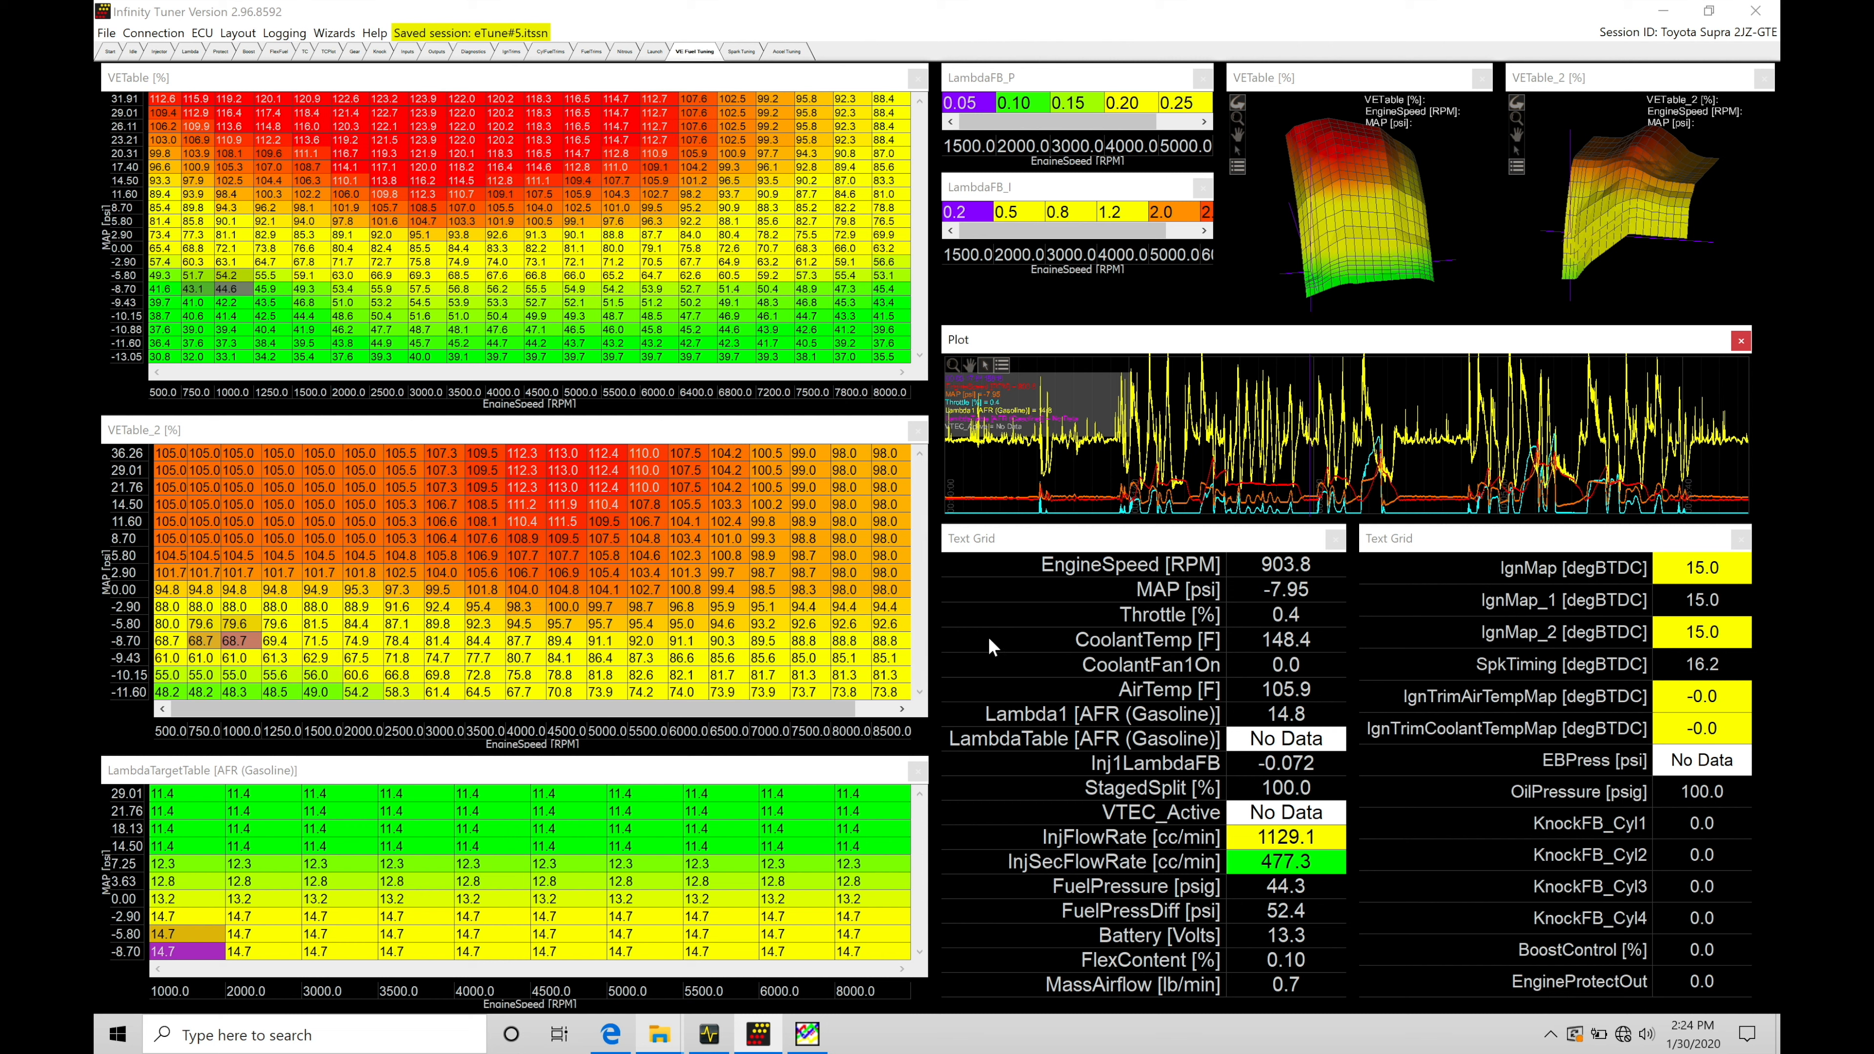
{"action": "mouse_move", "coordinate": [1256, 788]}
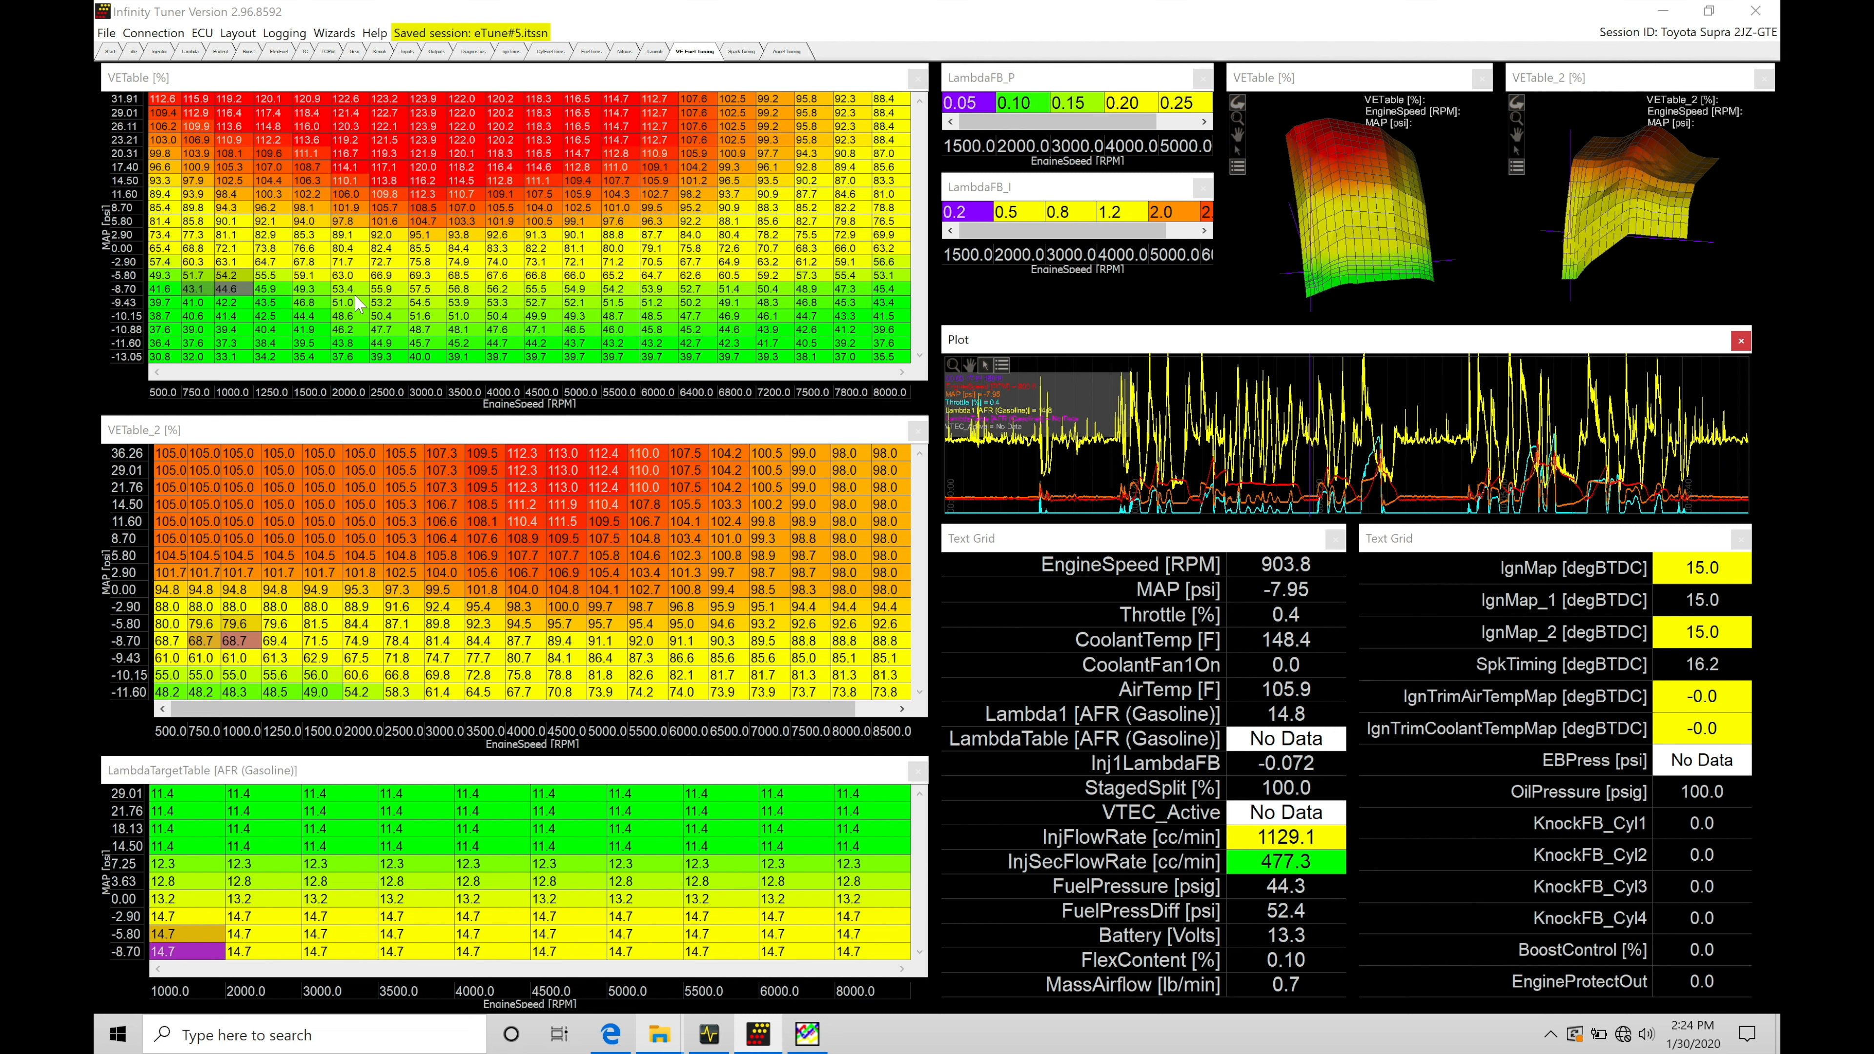
{"action": "mouse_move", "coordinate": [1169, 679]}
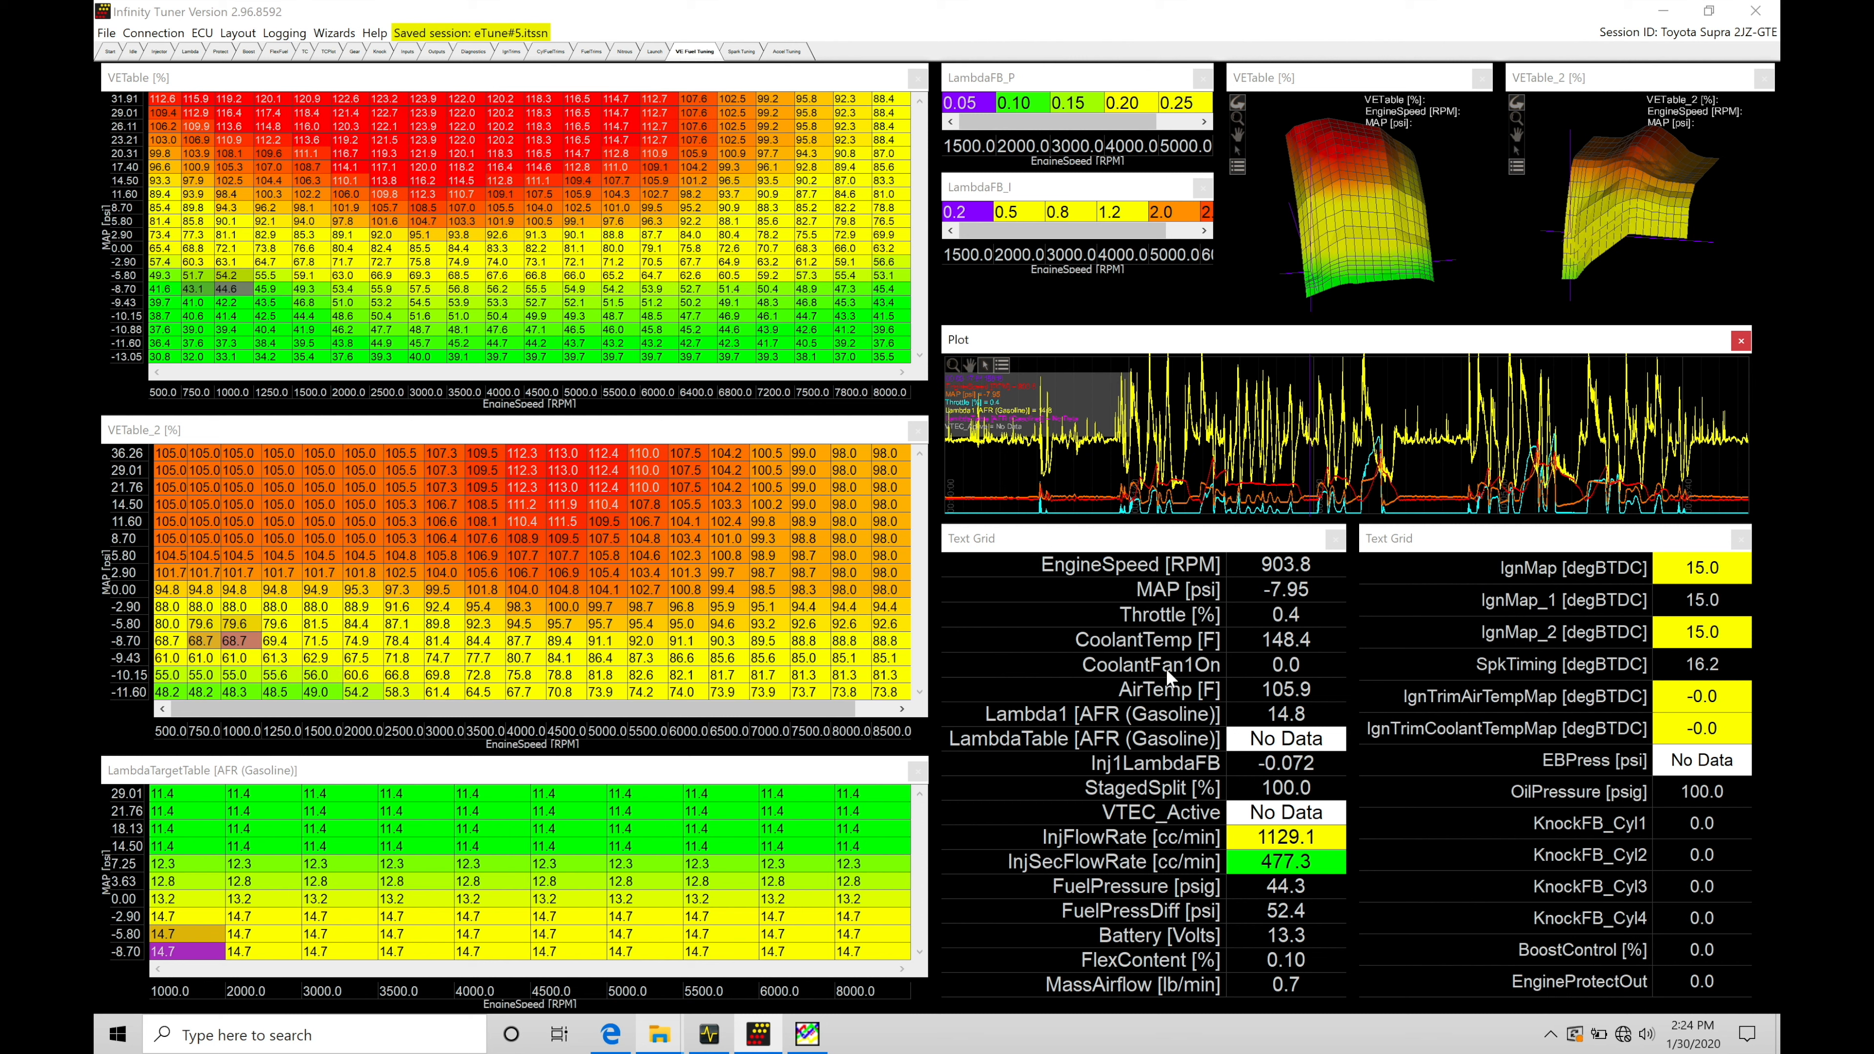
{"action": "mouse_move", "coordinate": [789, 405]}
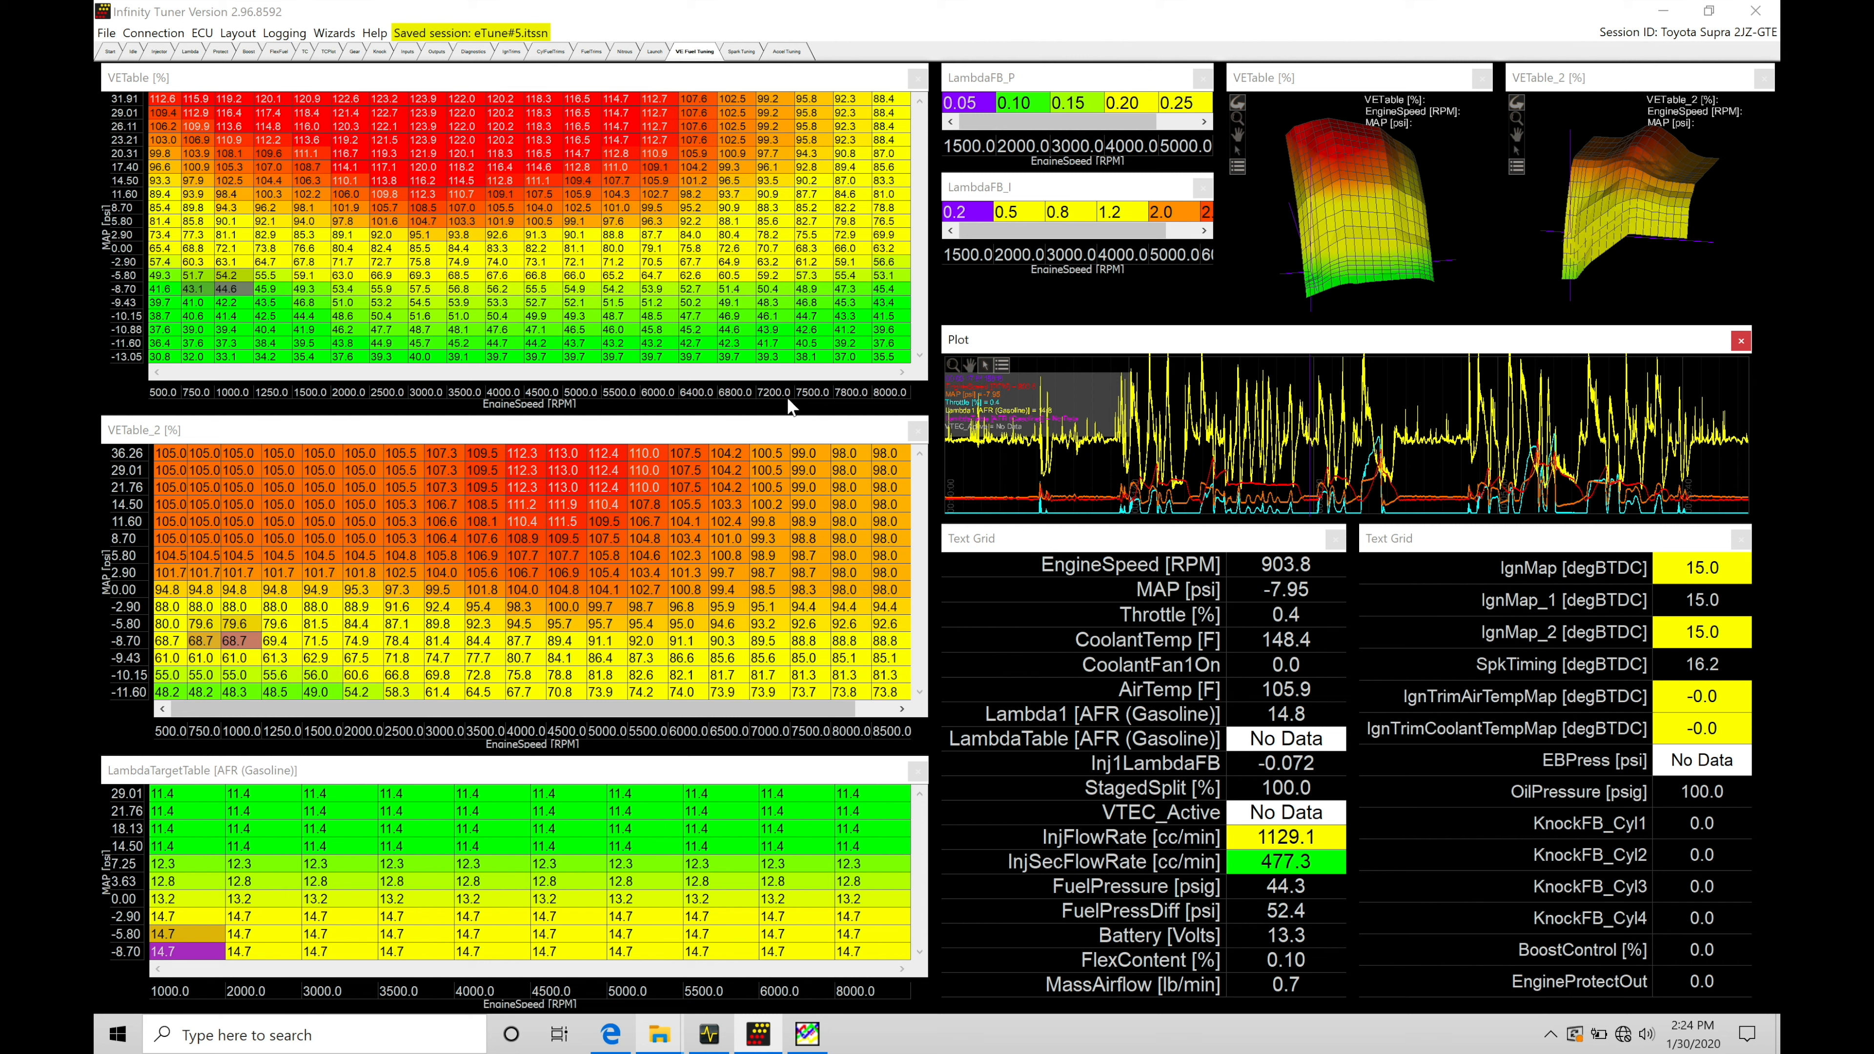
{"action": "mouse_move", "coordinate": [331, 294]}
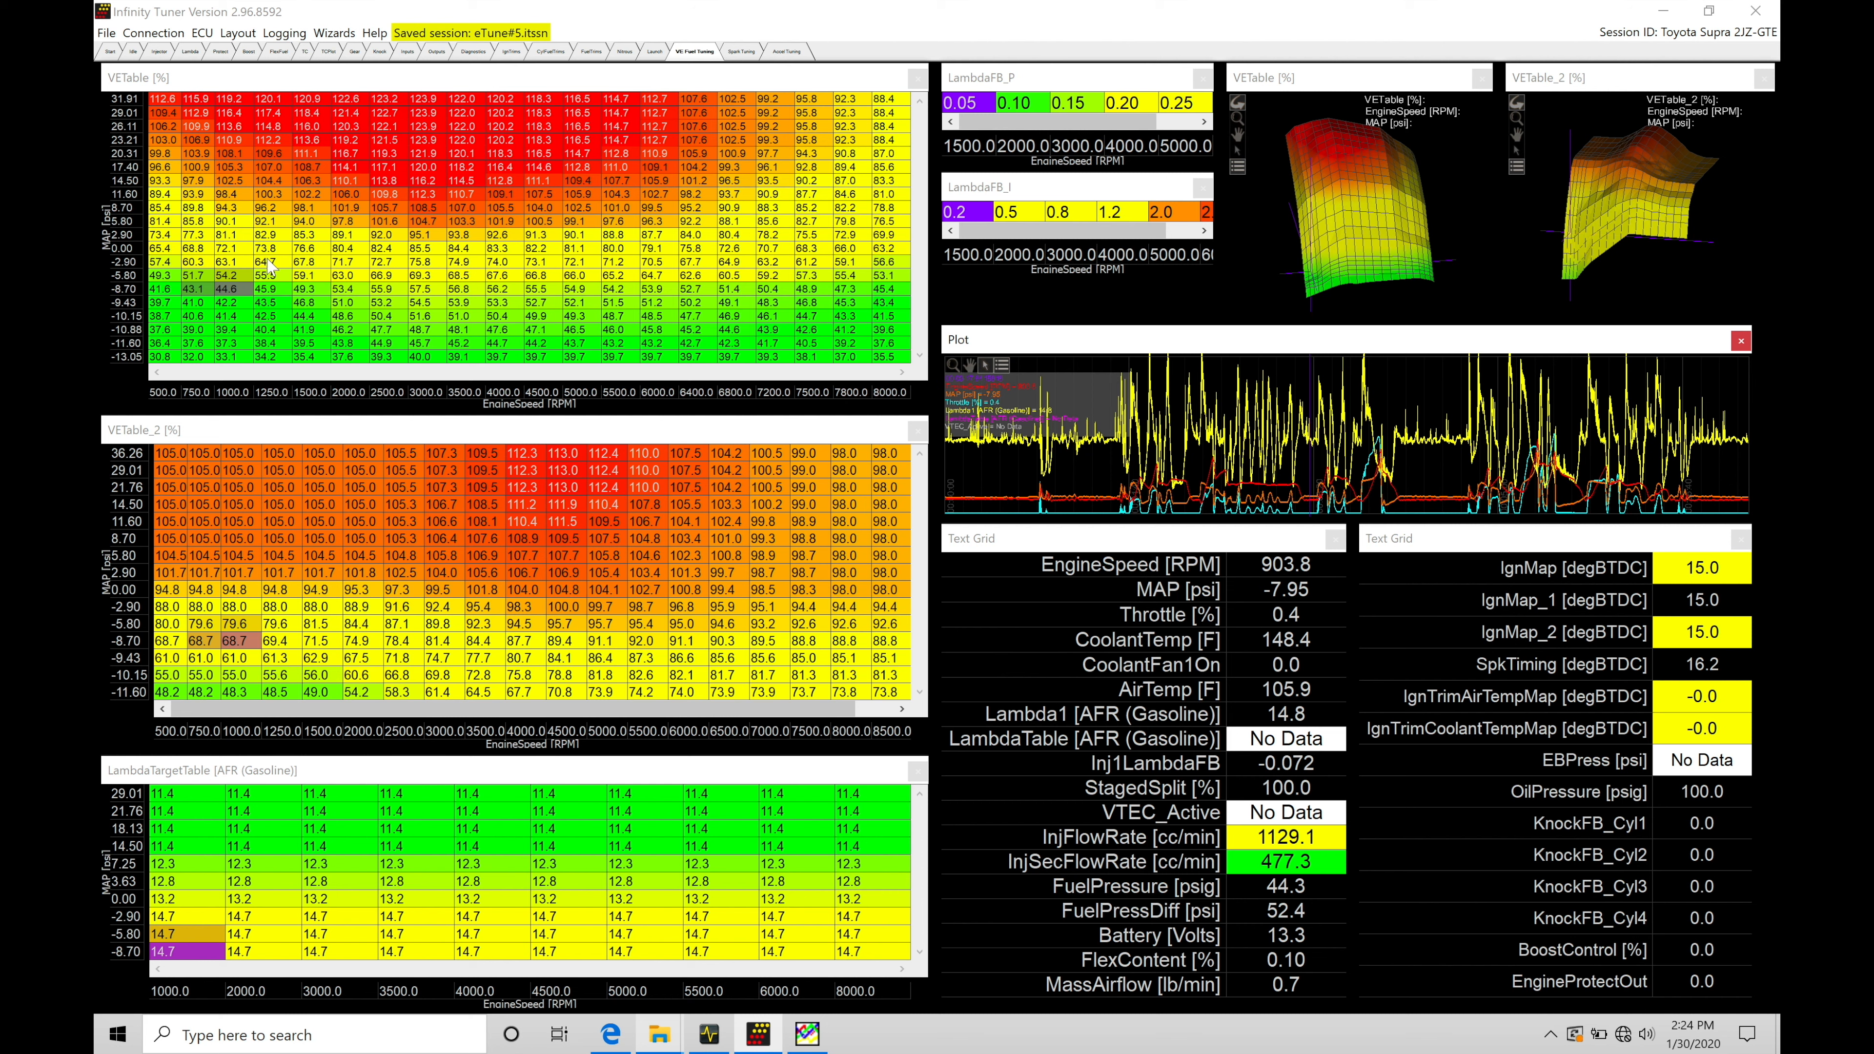
{"action": "mouse_move", "coordinate": [328, 284]}
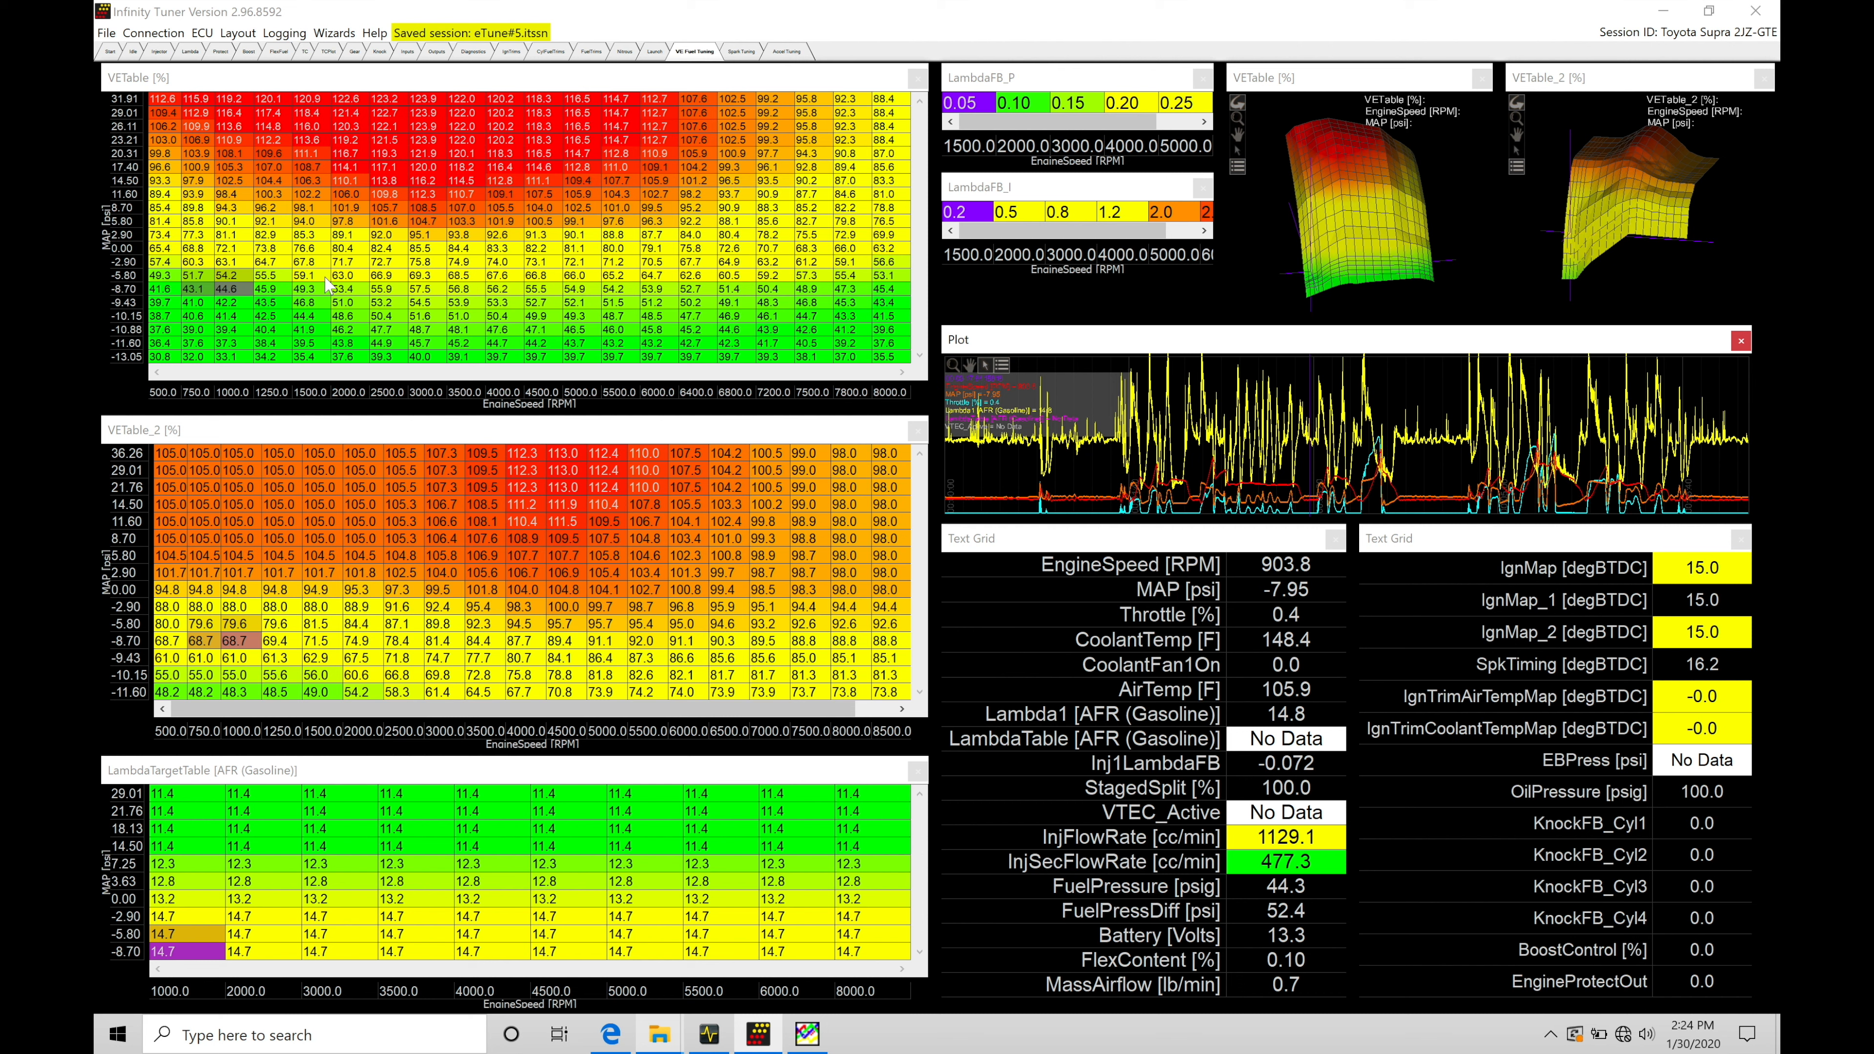
{"action": "mouse_move", "coordinate": [1332, 459]}
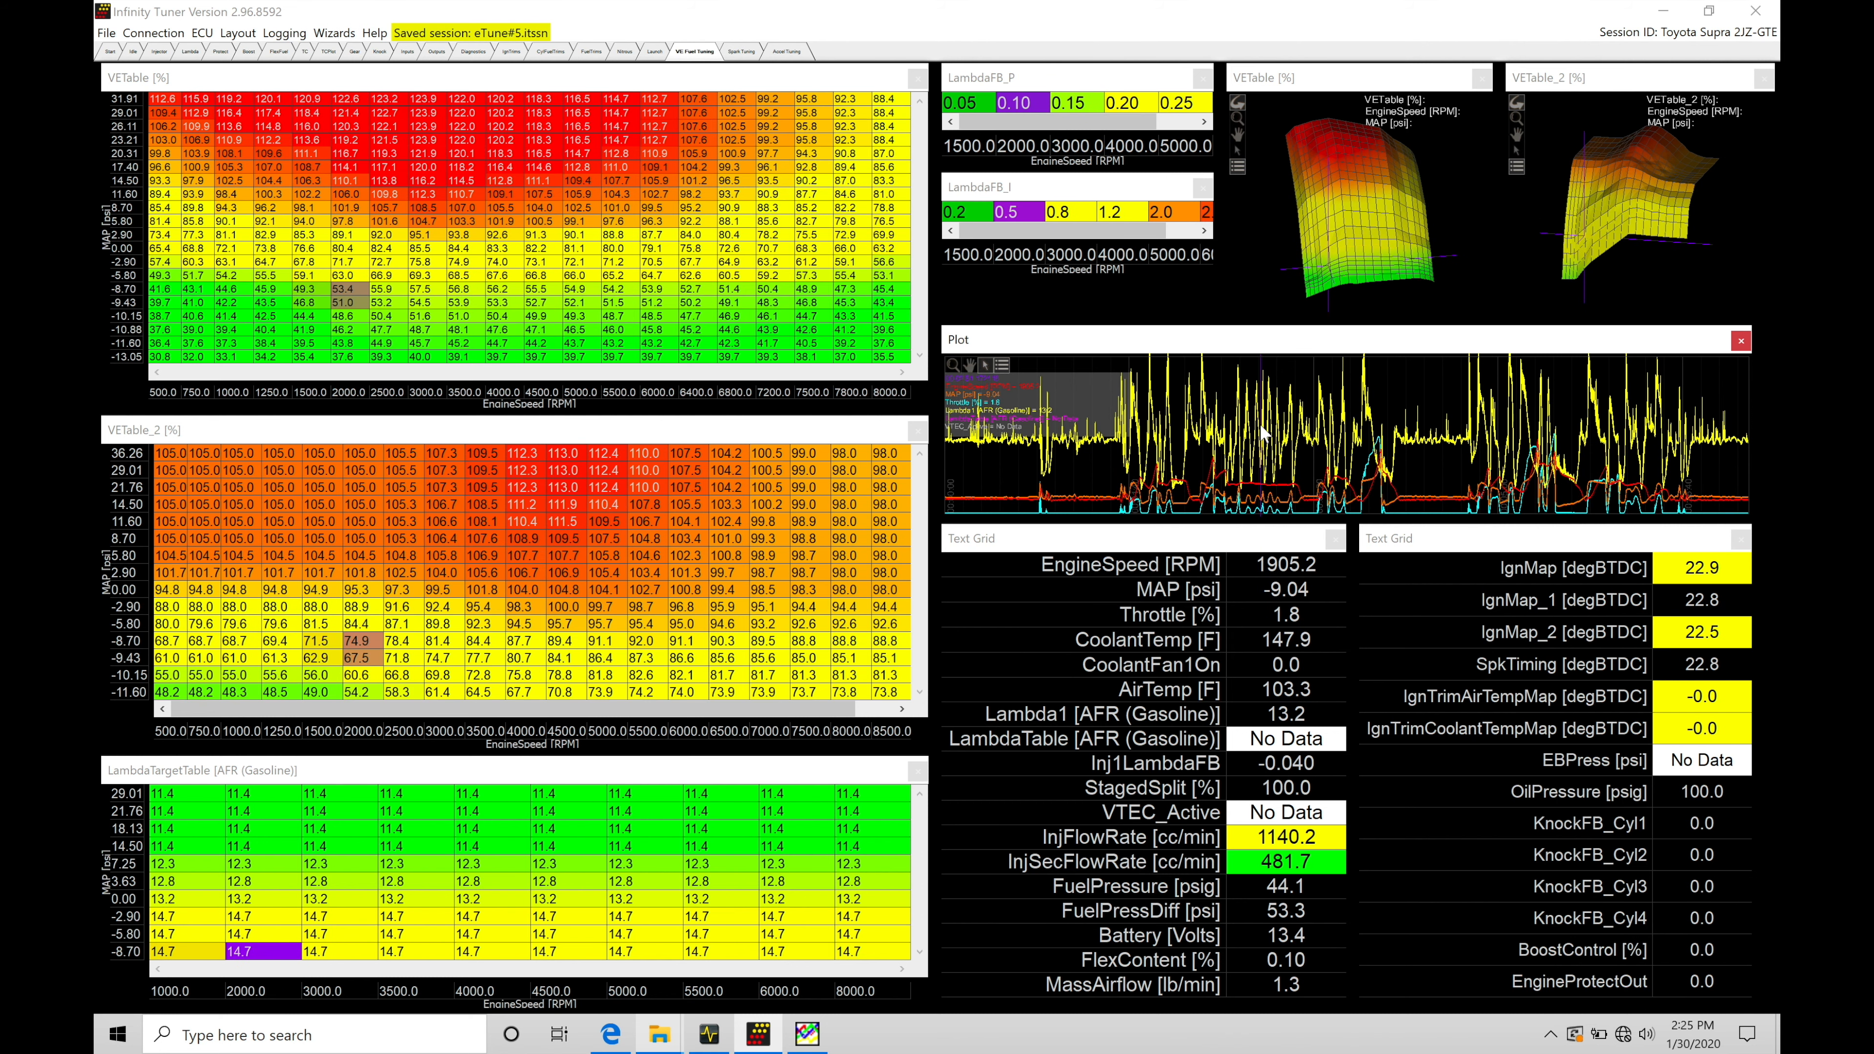
{"action": "mouse_move", "coordinate": [1487, 786]}
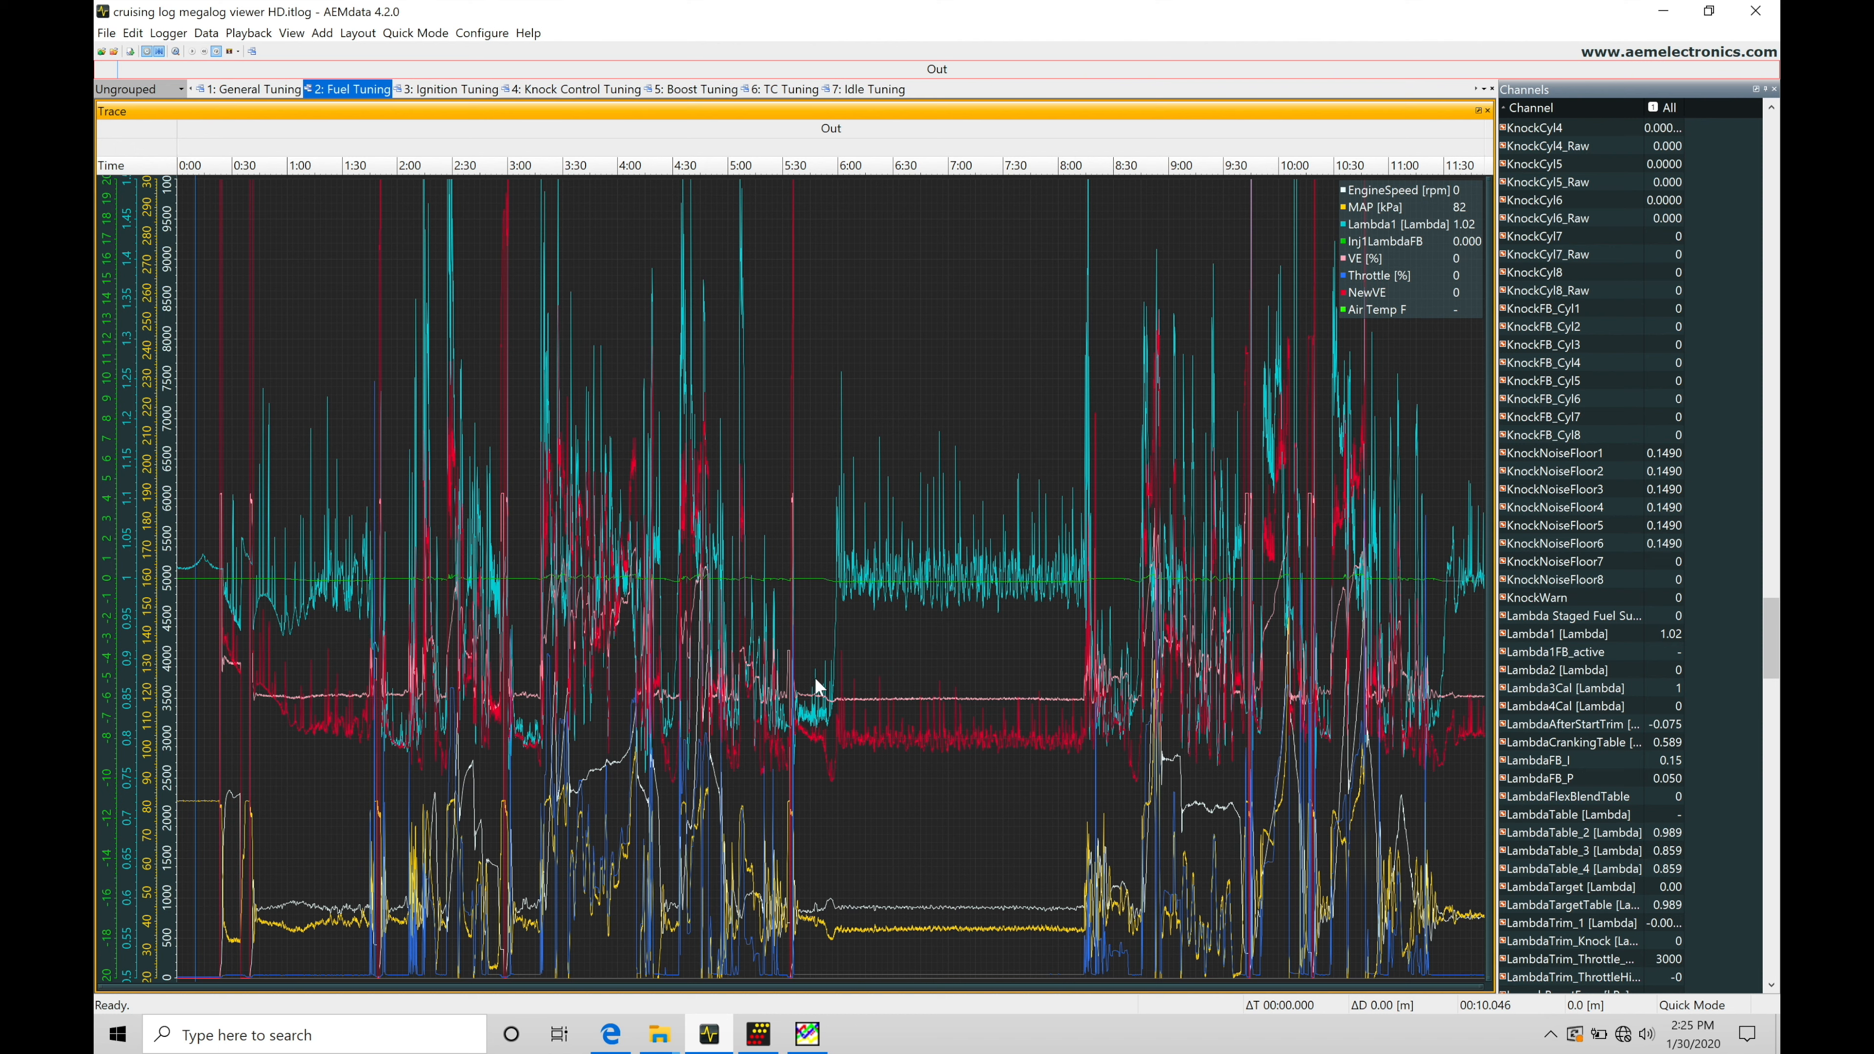
{"action": "mouse_move", "coordinate": [1332, 649]}
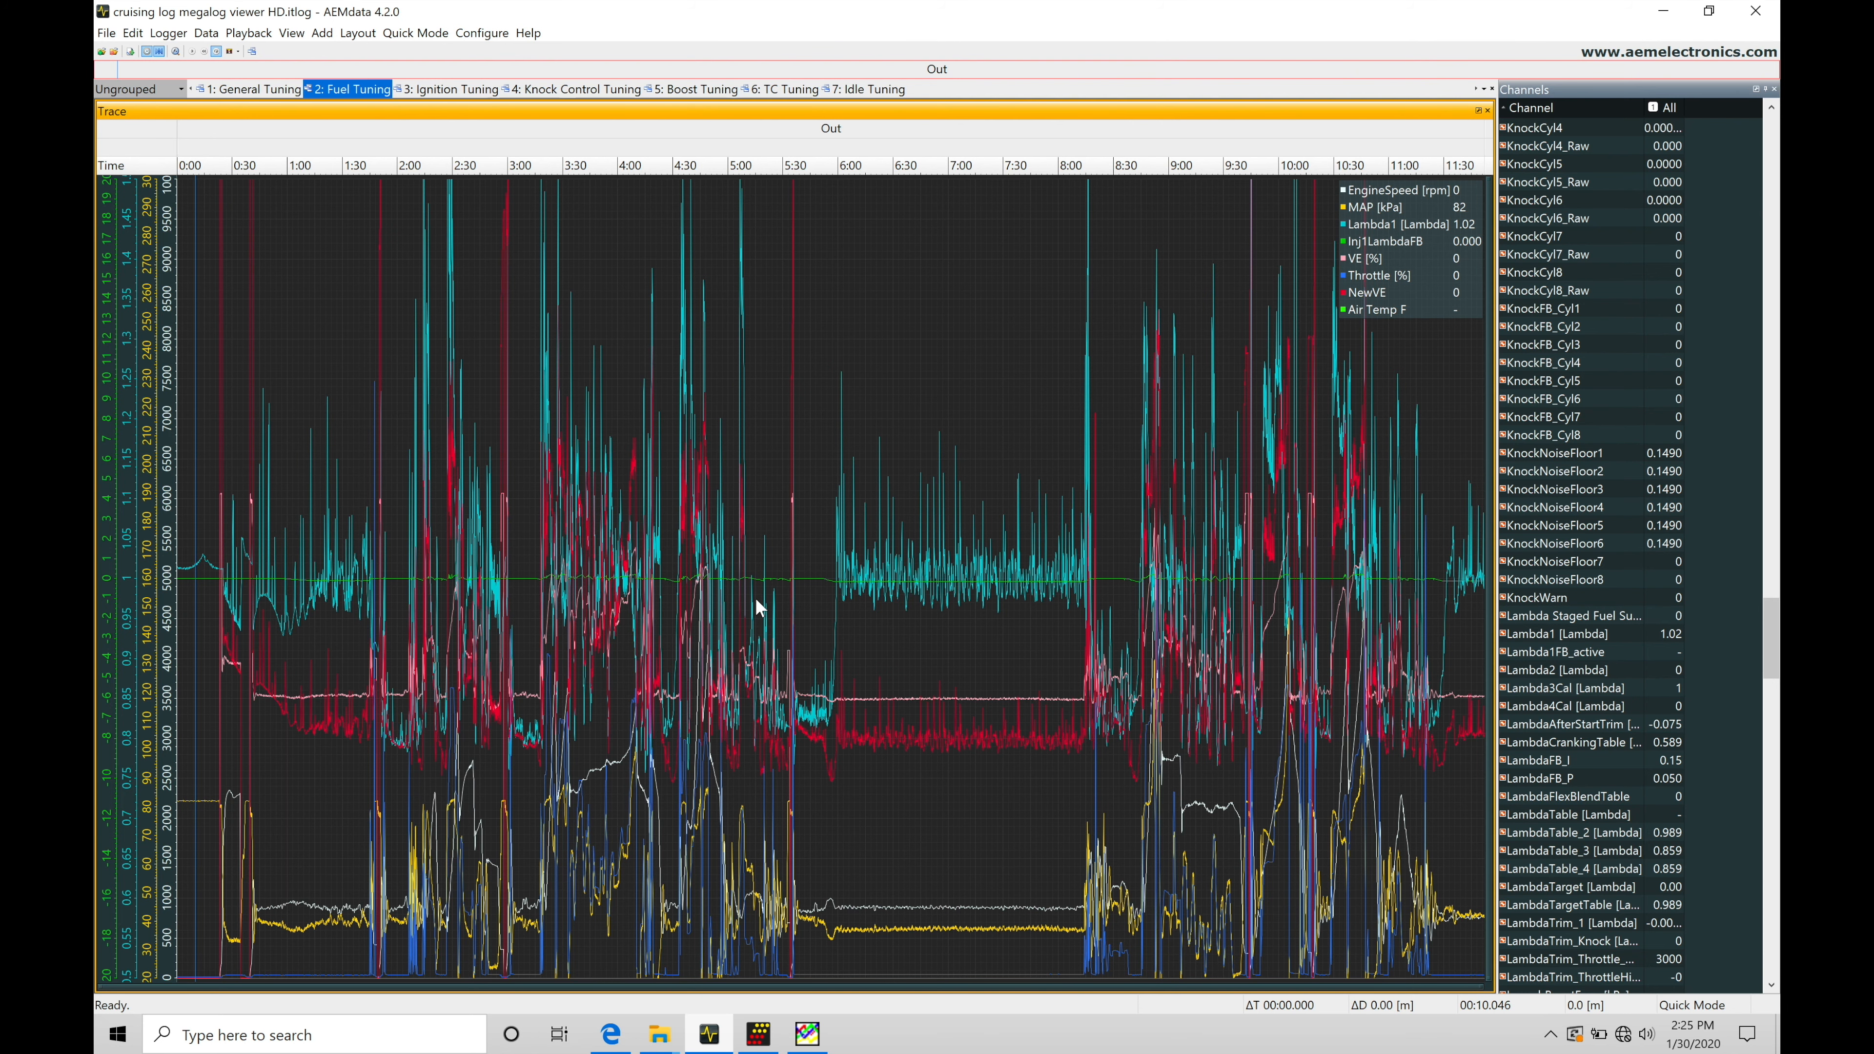
{"action": "mouse_move", "coordinate": [870, 629]}
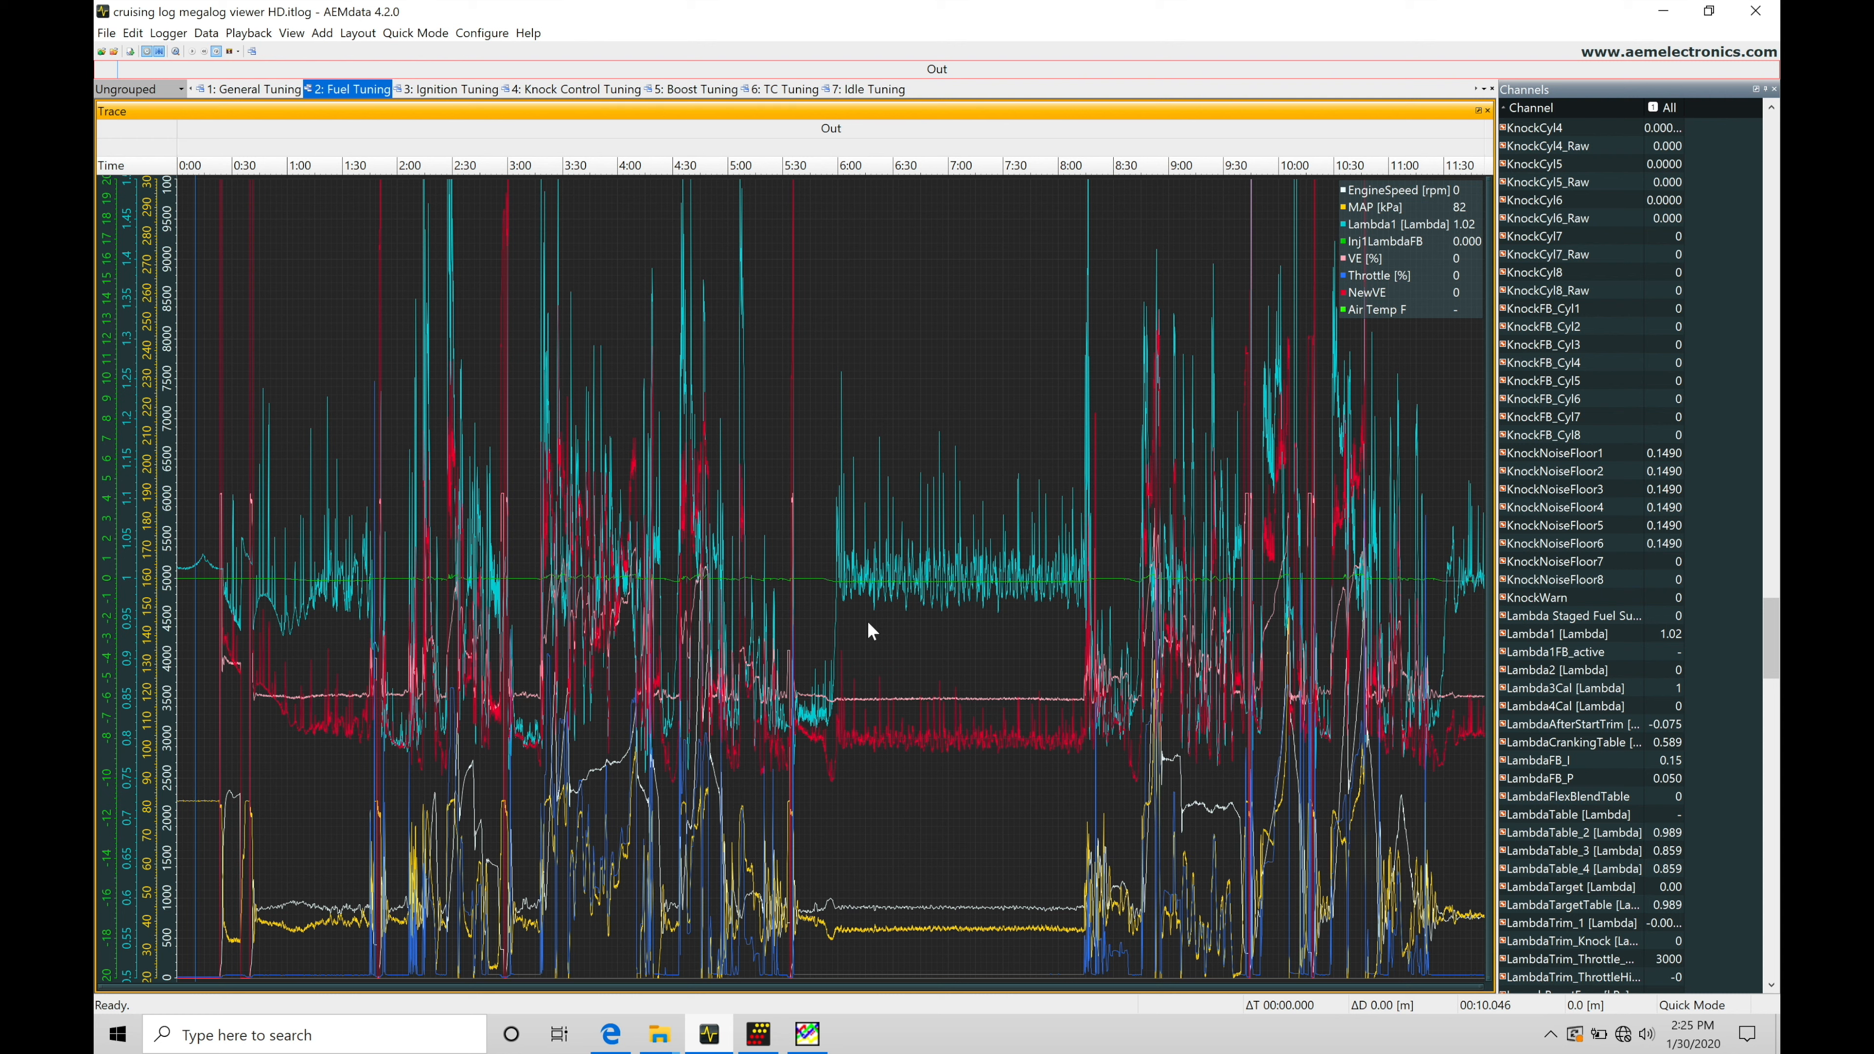
{"action": "mouse_move", "coordinate": [559, 622]}
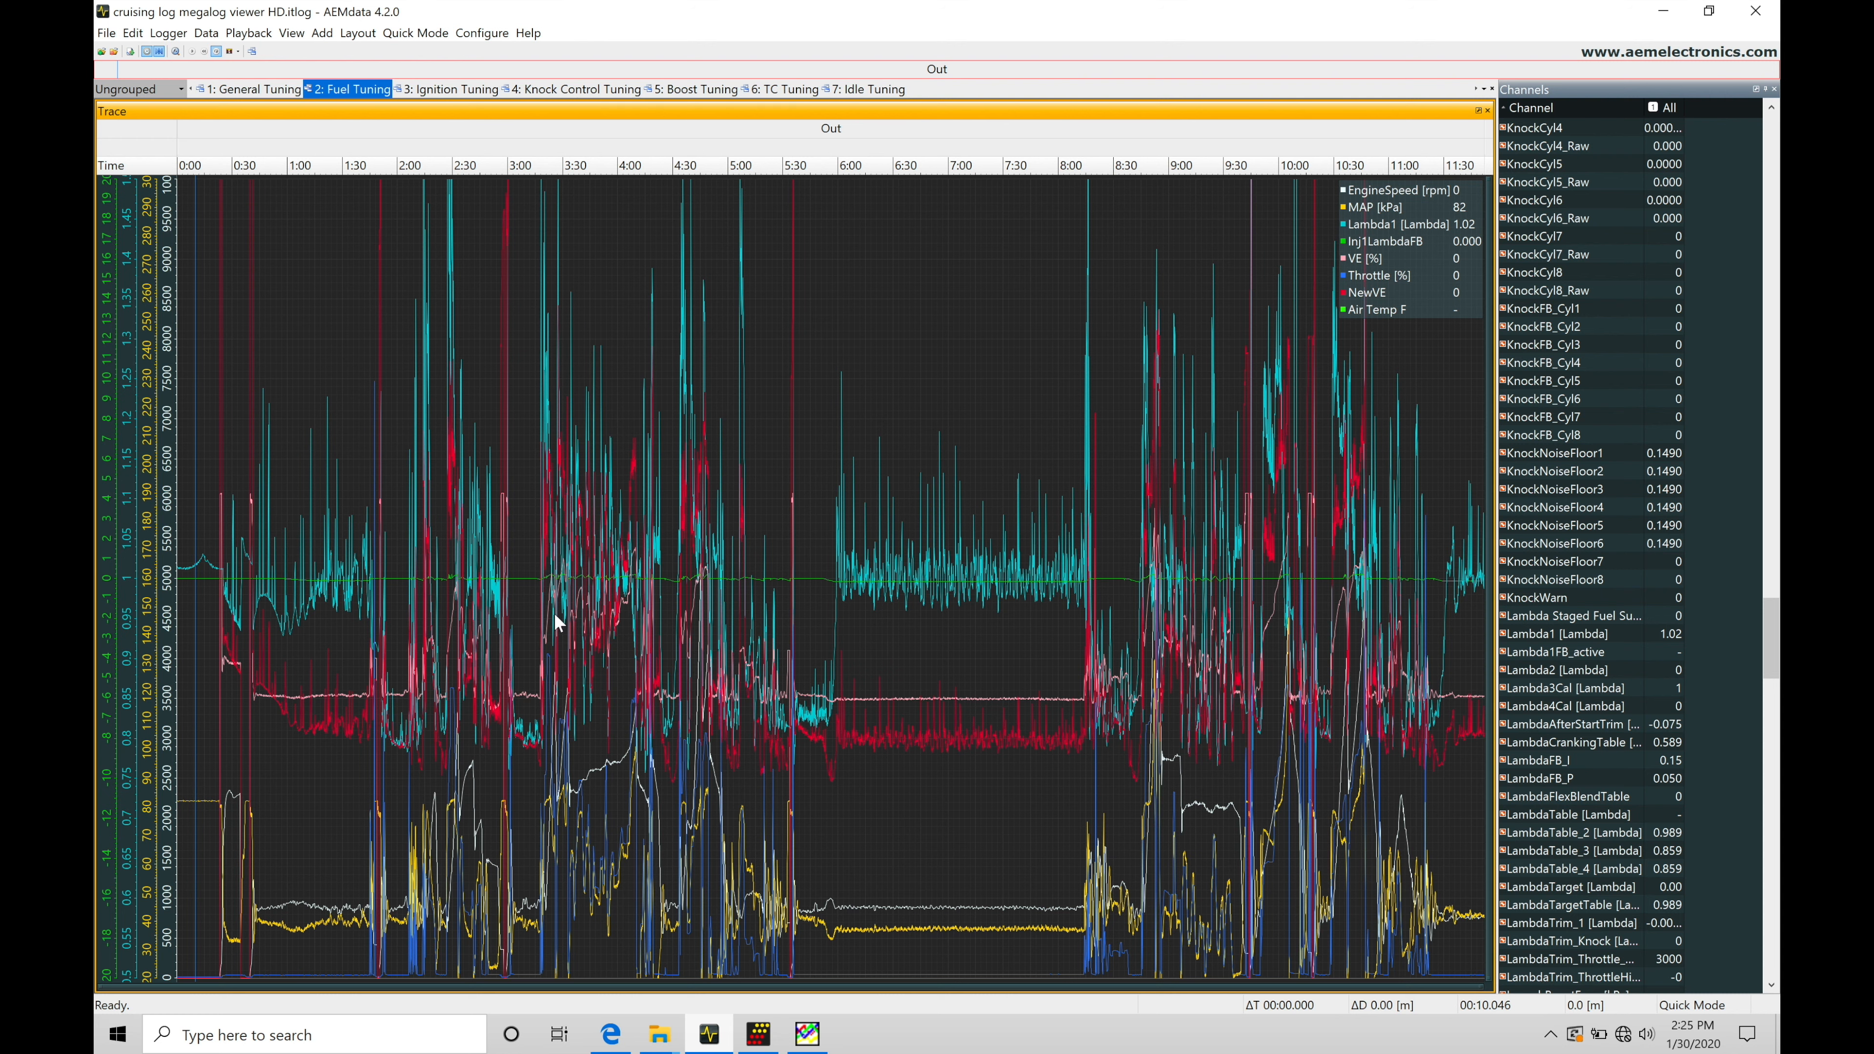
{"action": "mouse_move", "coordinate": [675, 411]}
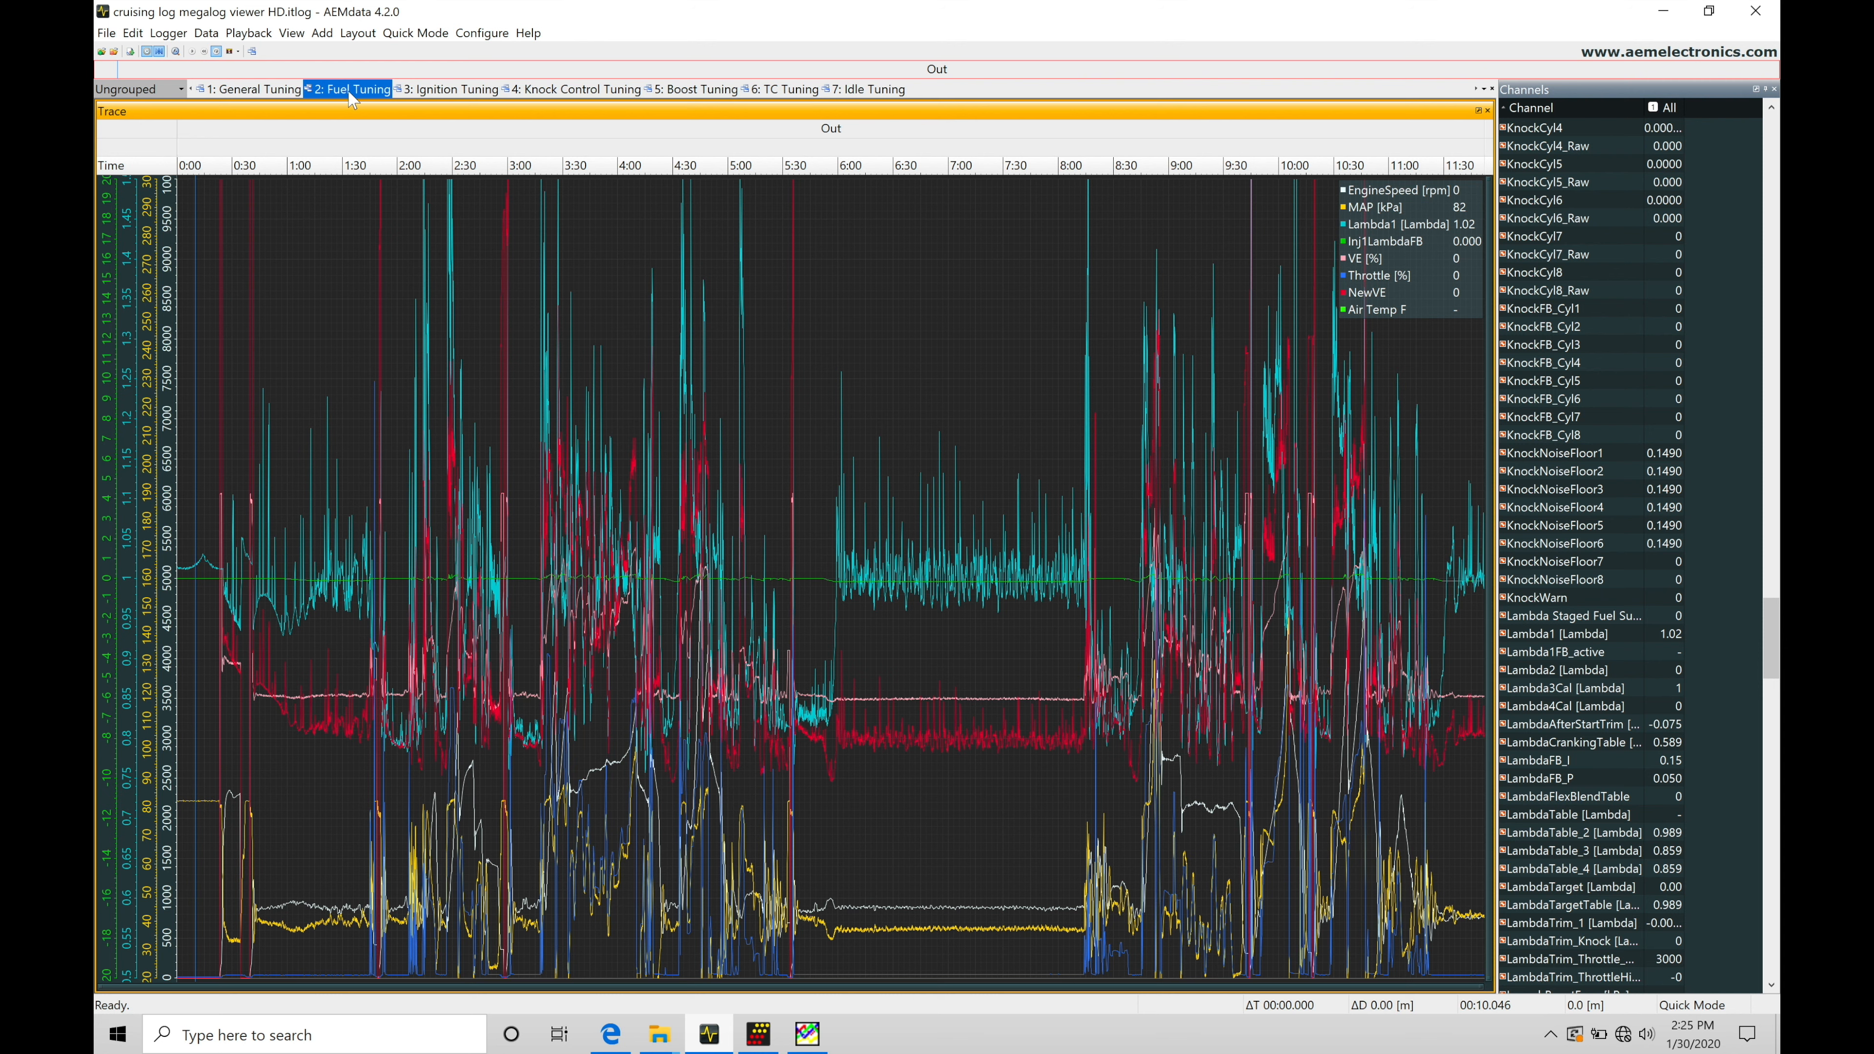
{"action": "mouse_move", "coordinate": [488, 400]}
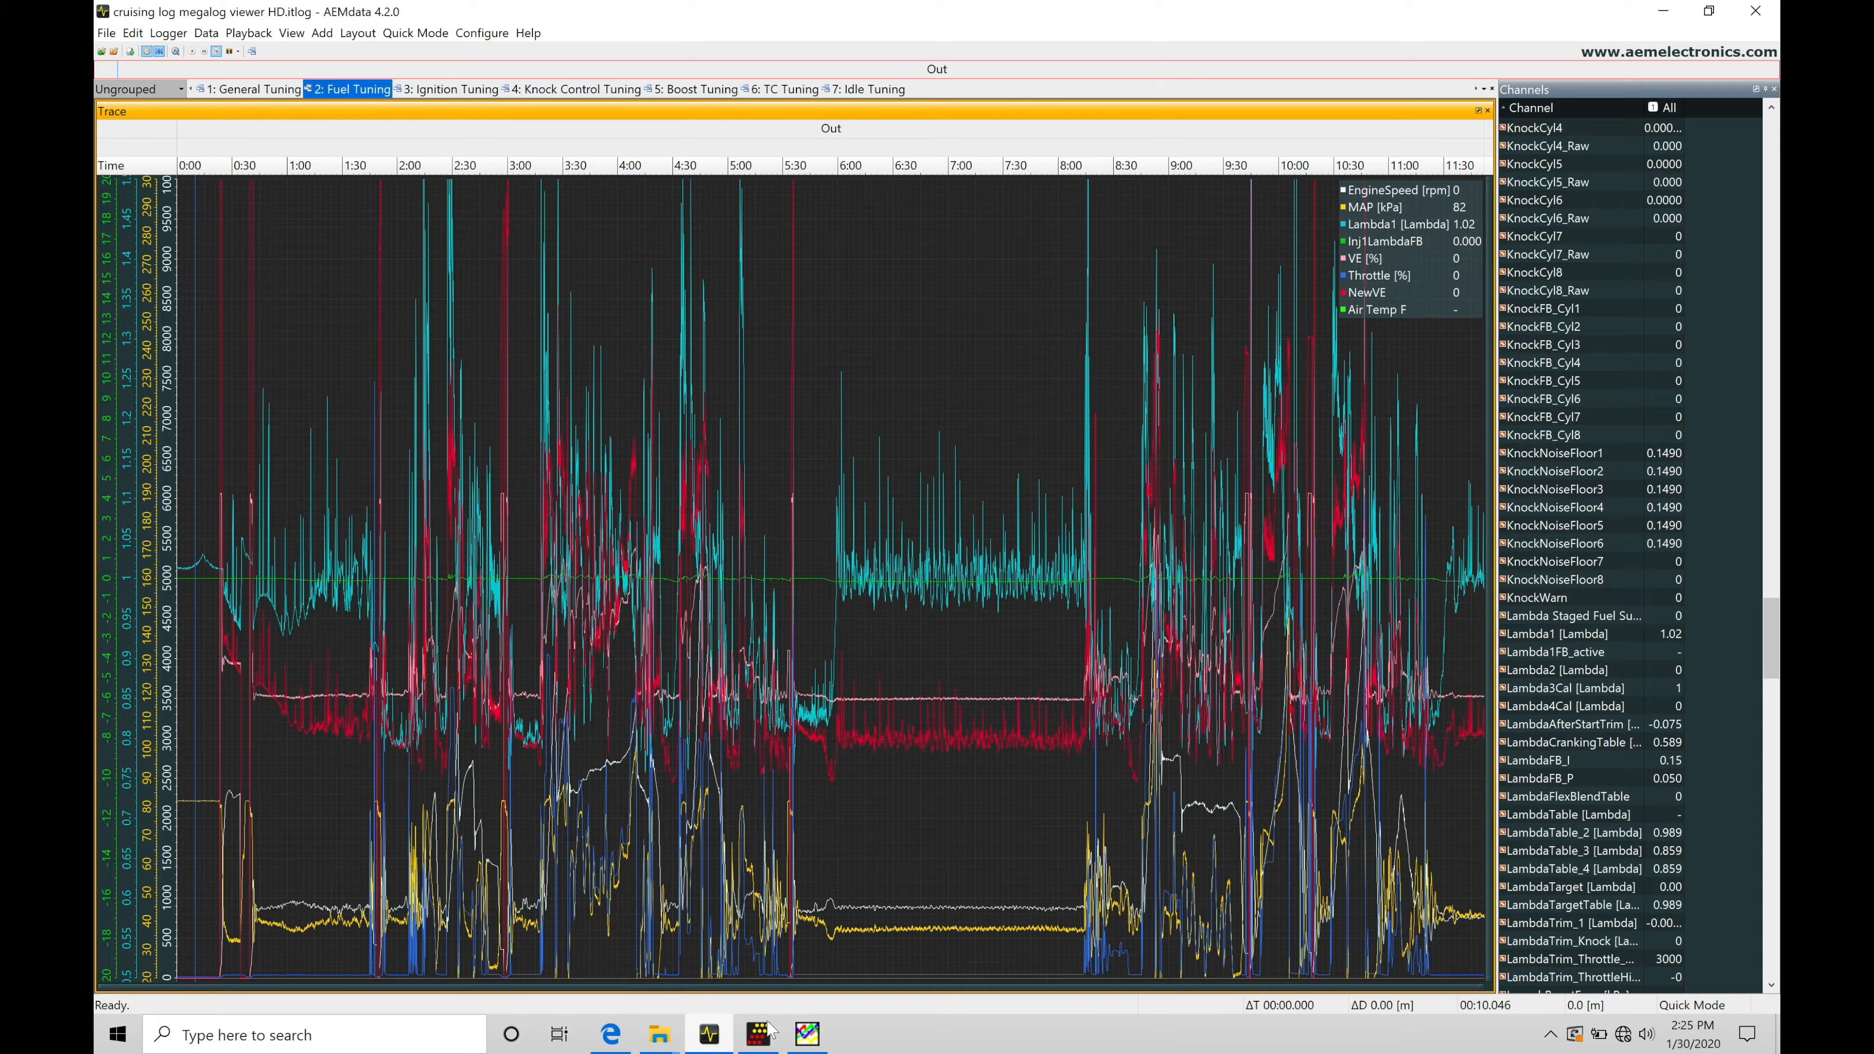
{"action": "left_click", "coordinate": [756, 1034]}
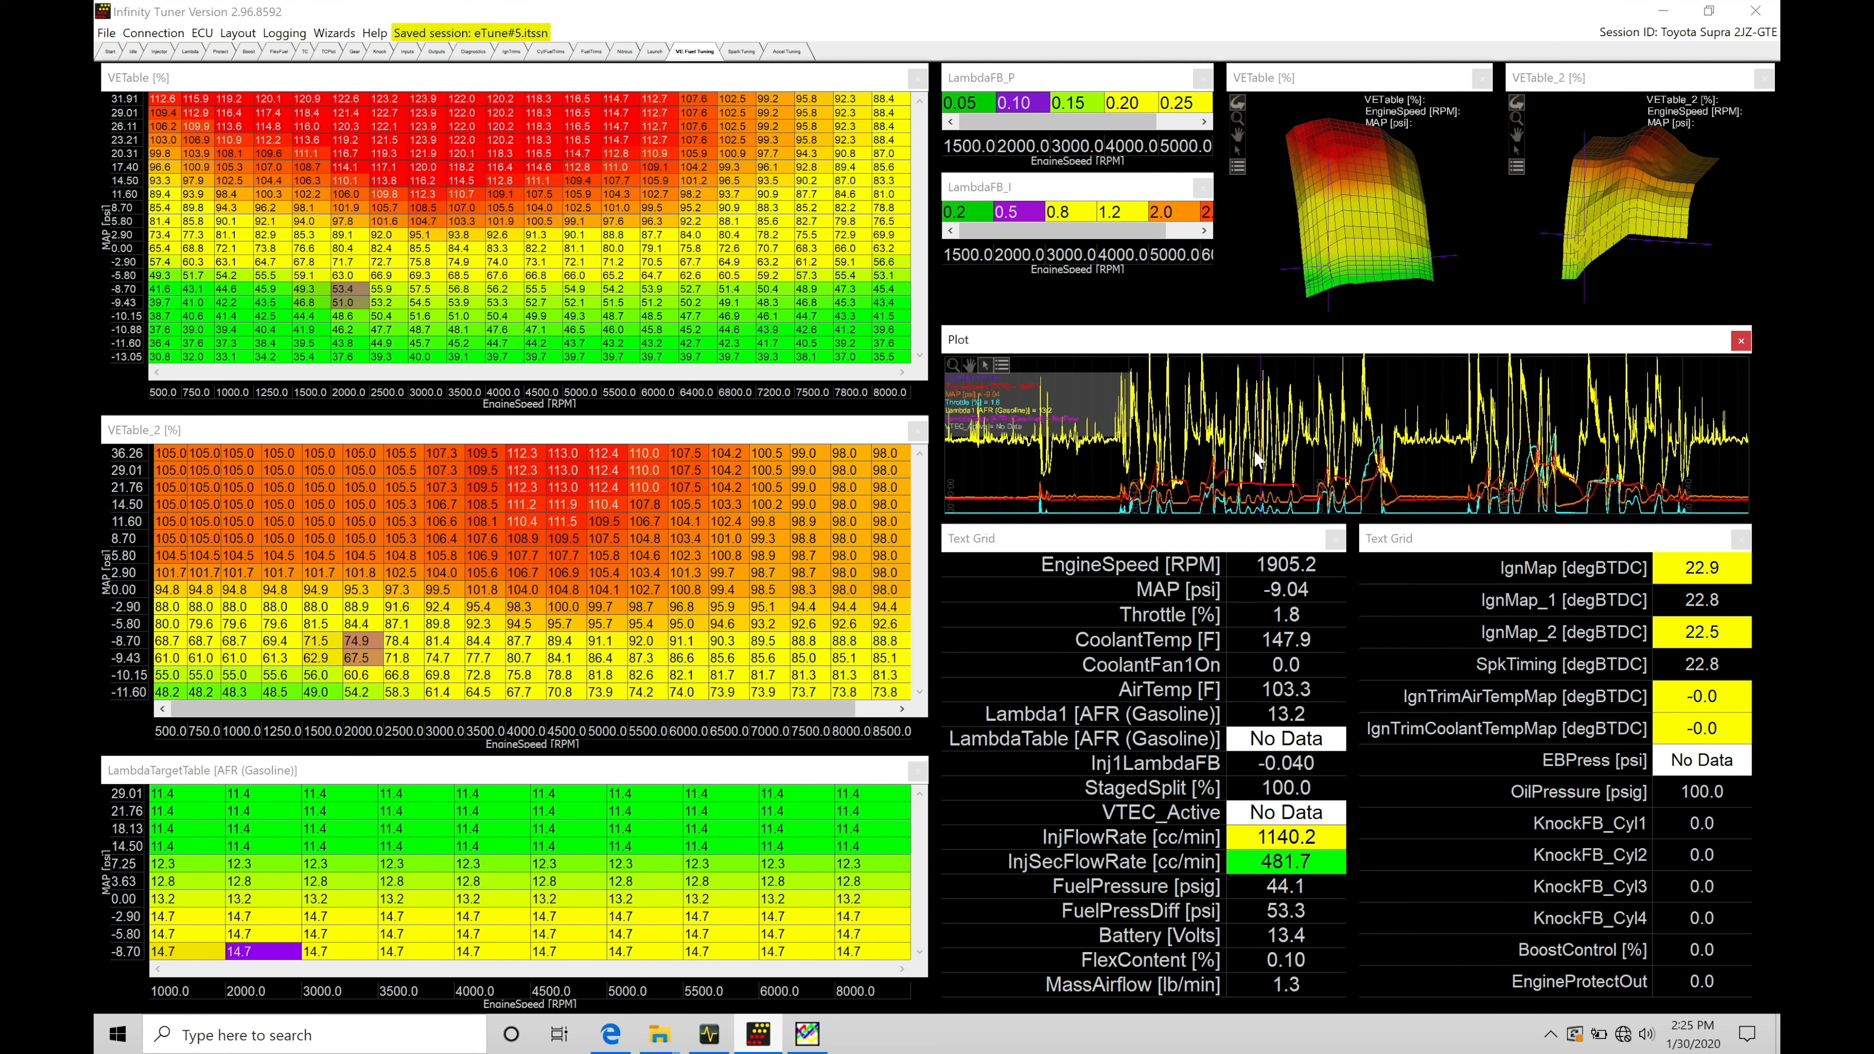
{"action": "mouse_move", "coordinate": [1258, 459]}
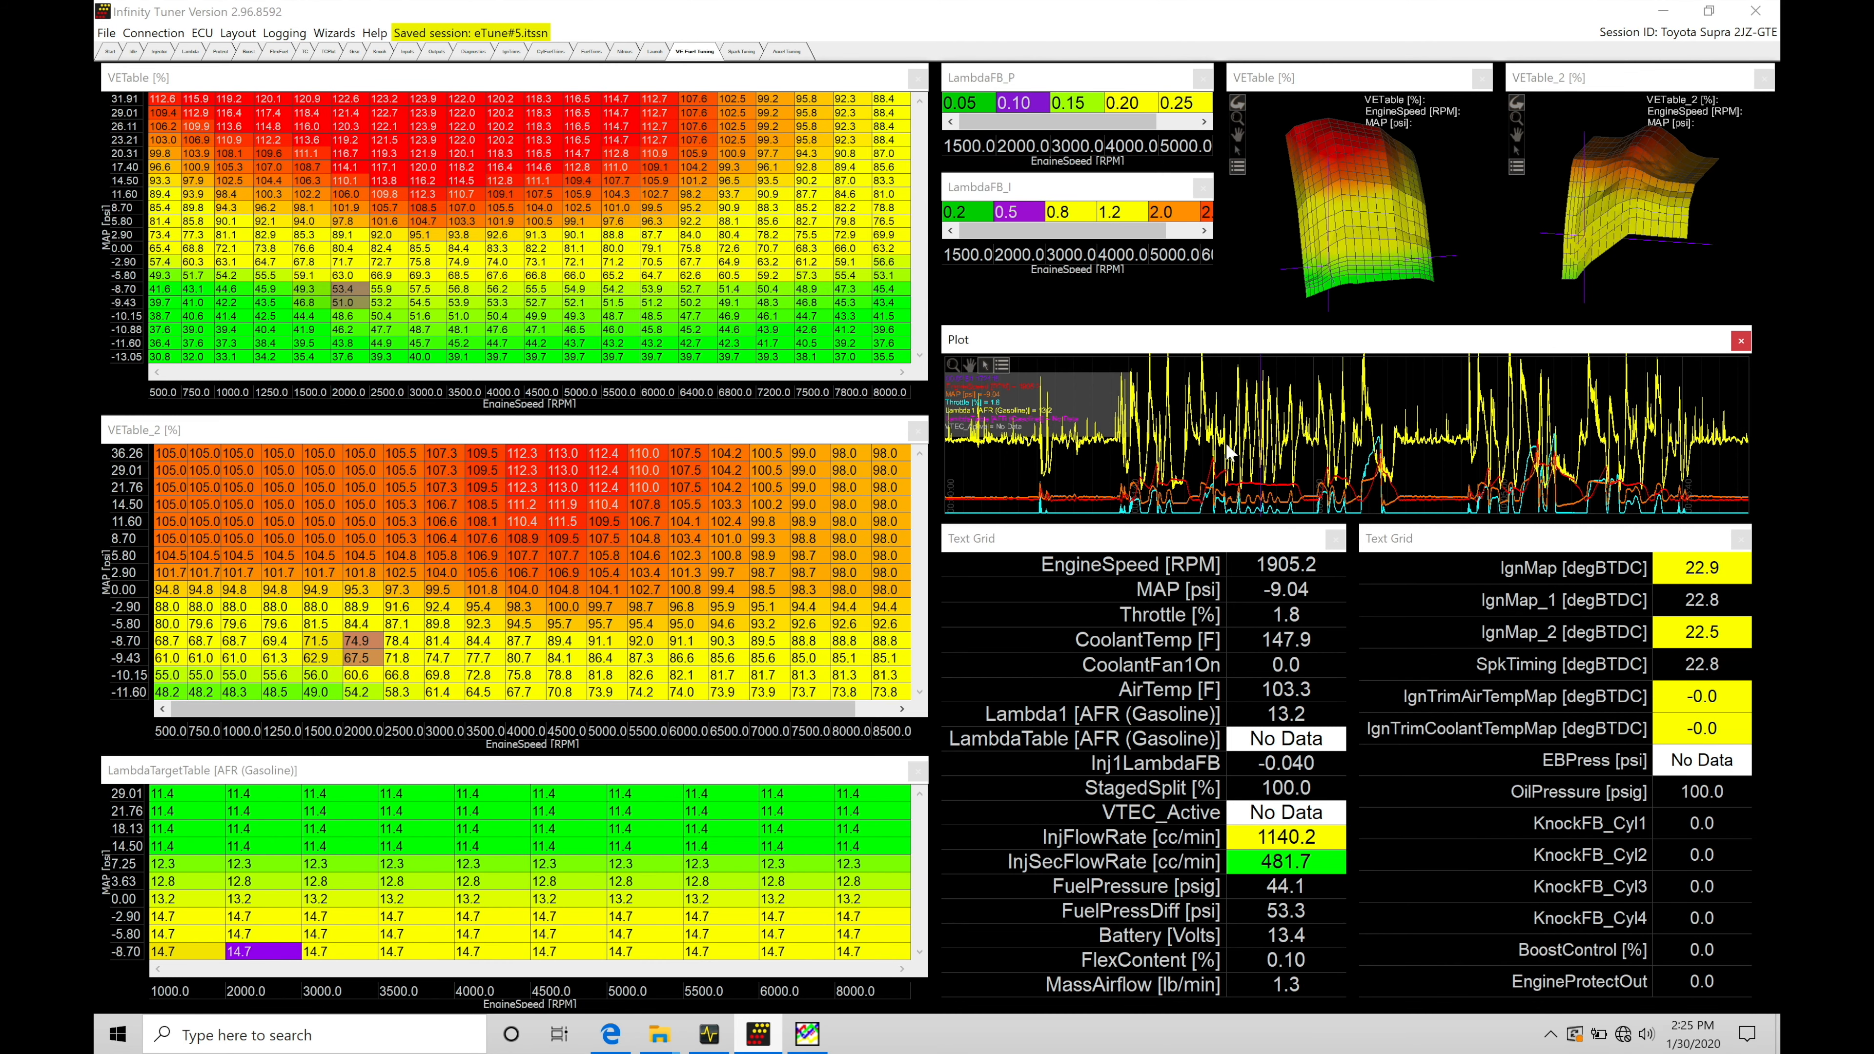
{"action": "mouse_move", "coordinate": [358, 294]}
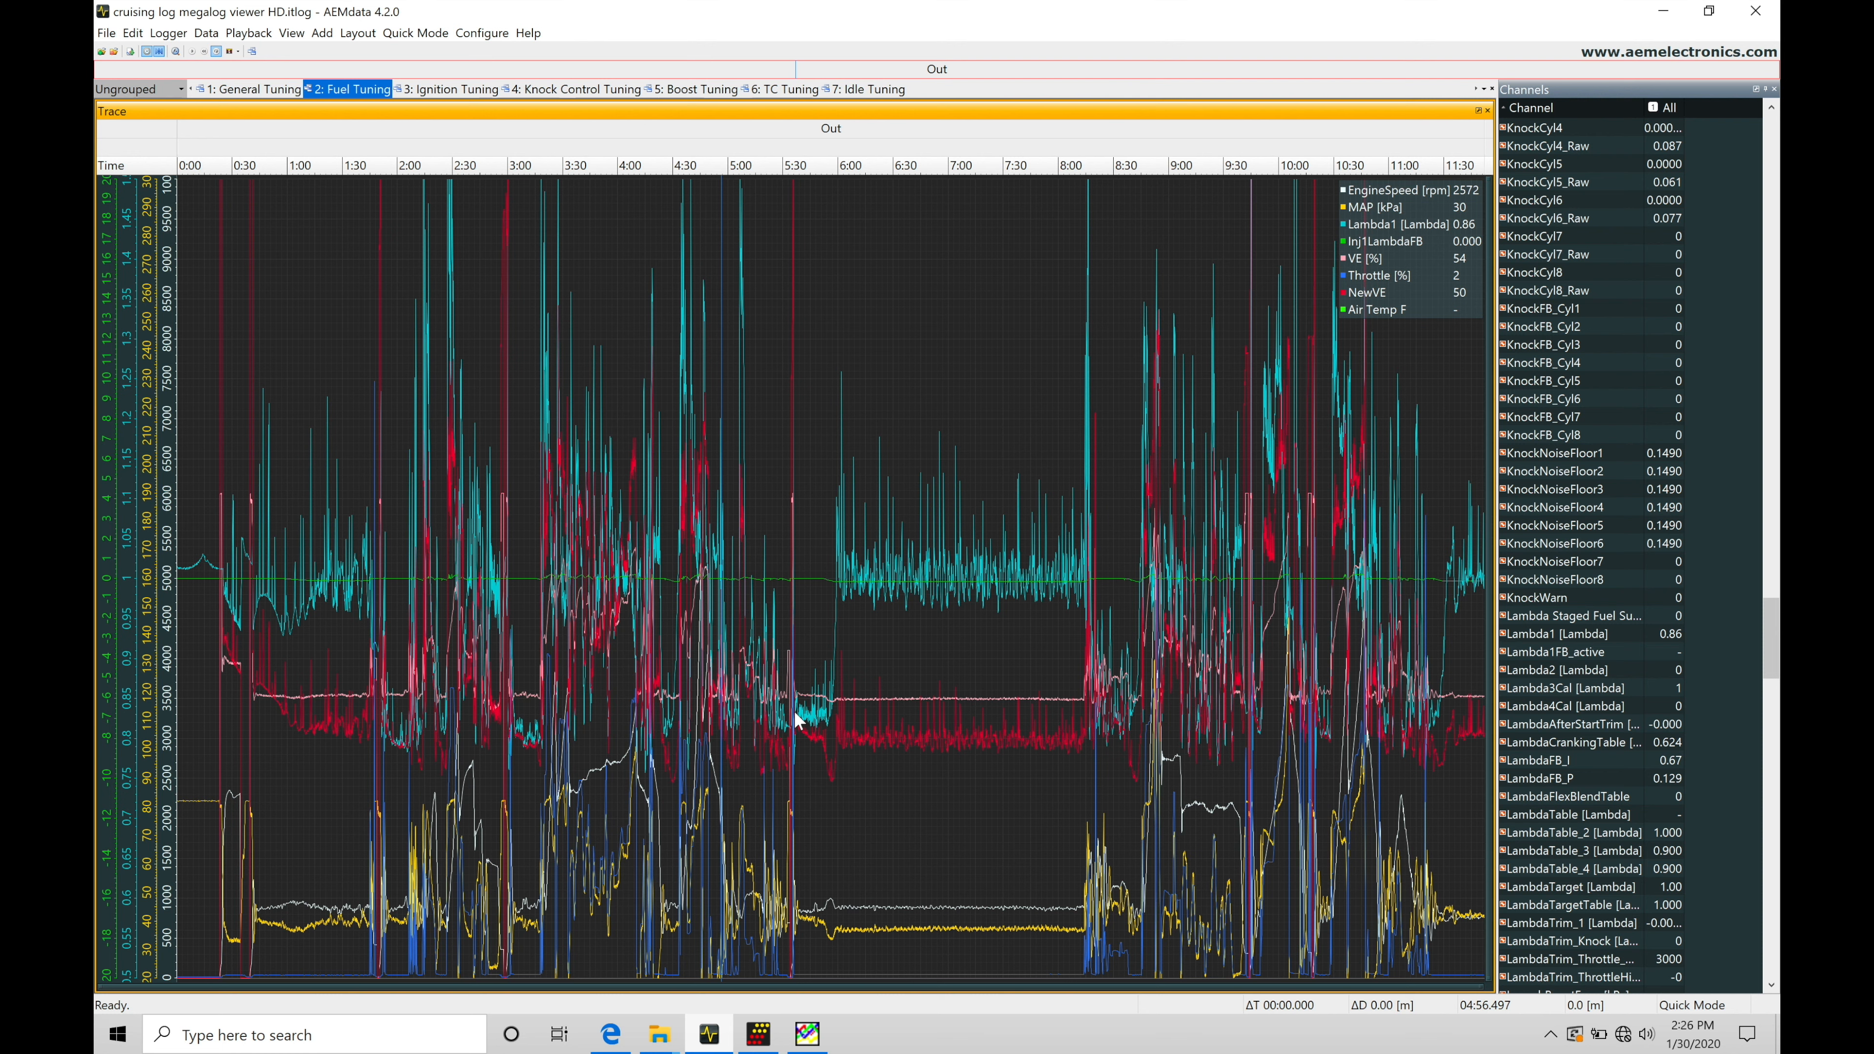
{"action": "mouse_move", "coordinate": [800, 711]}
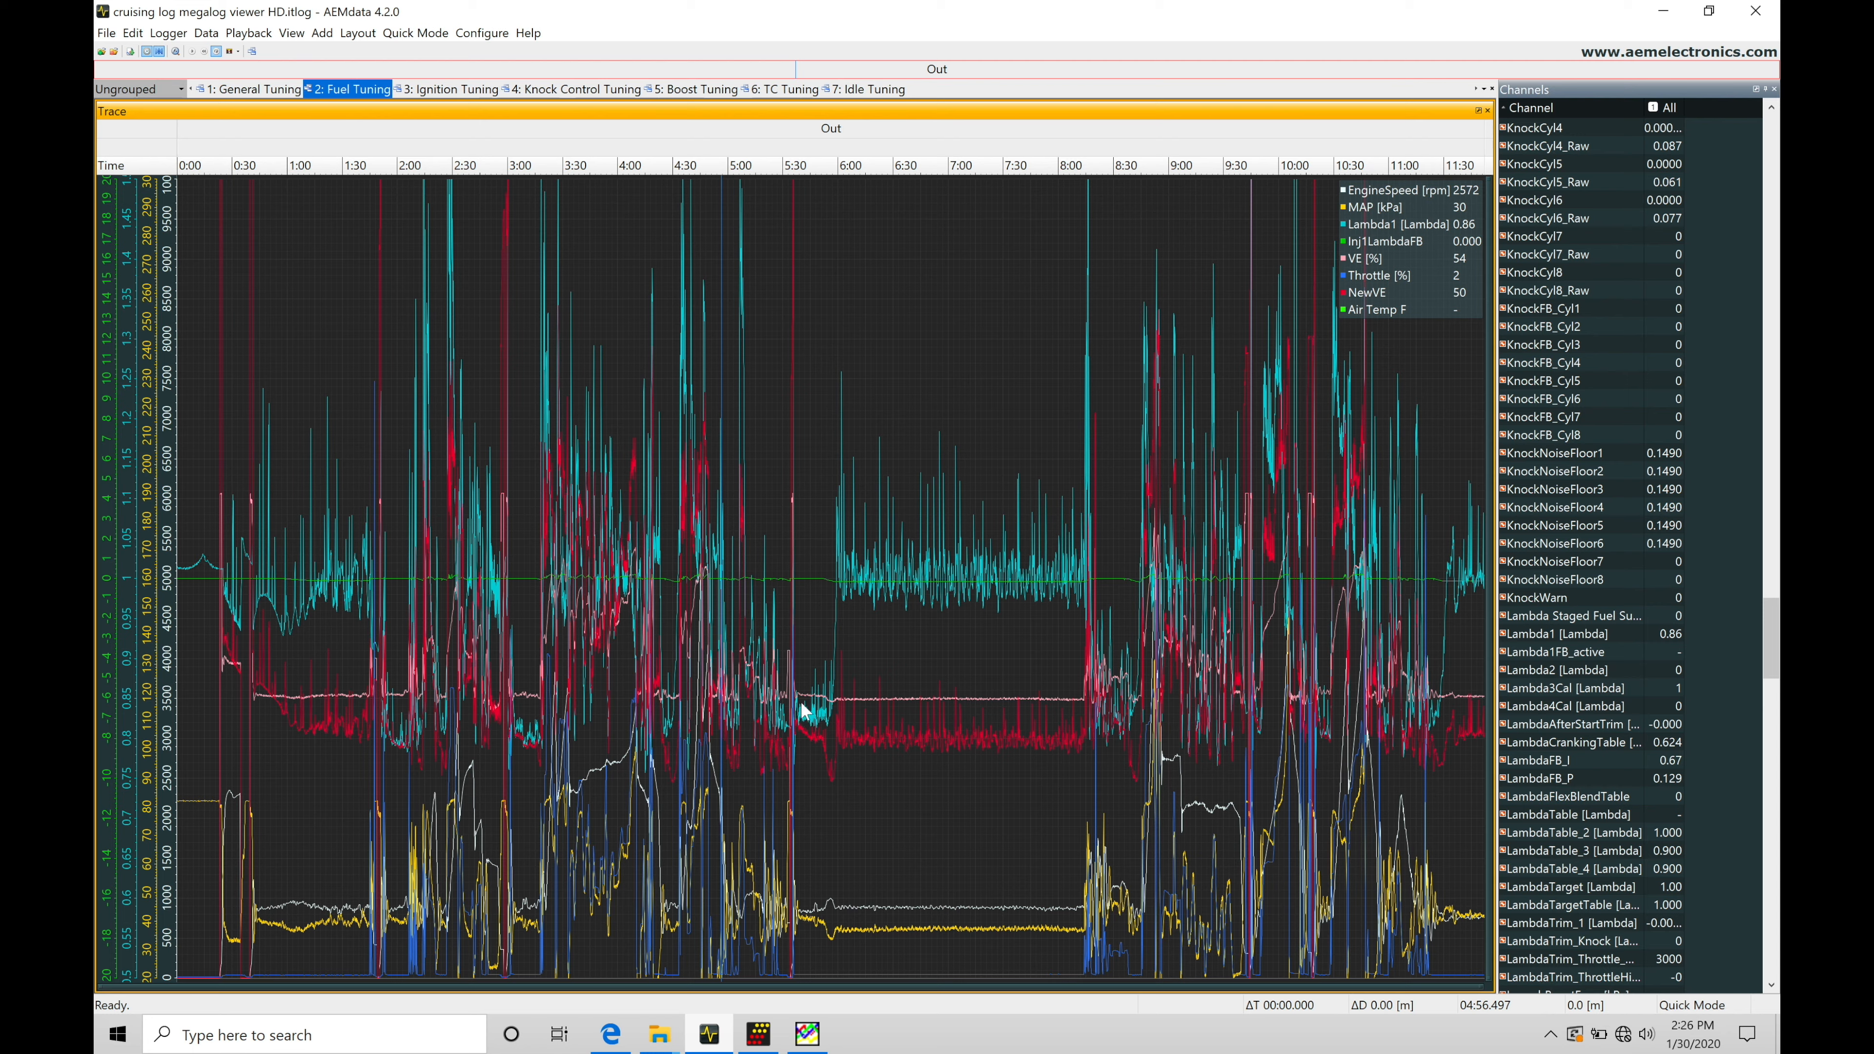